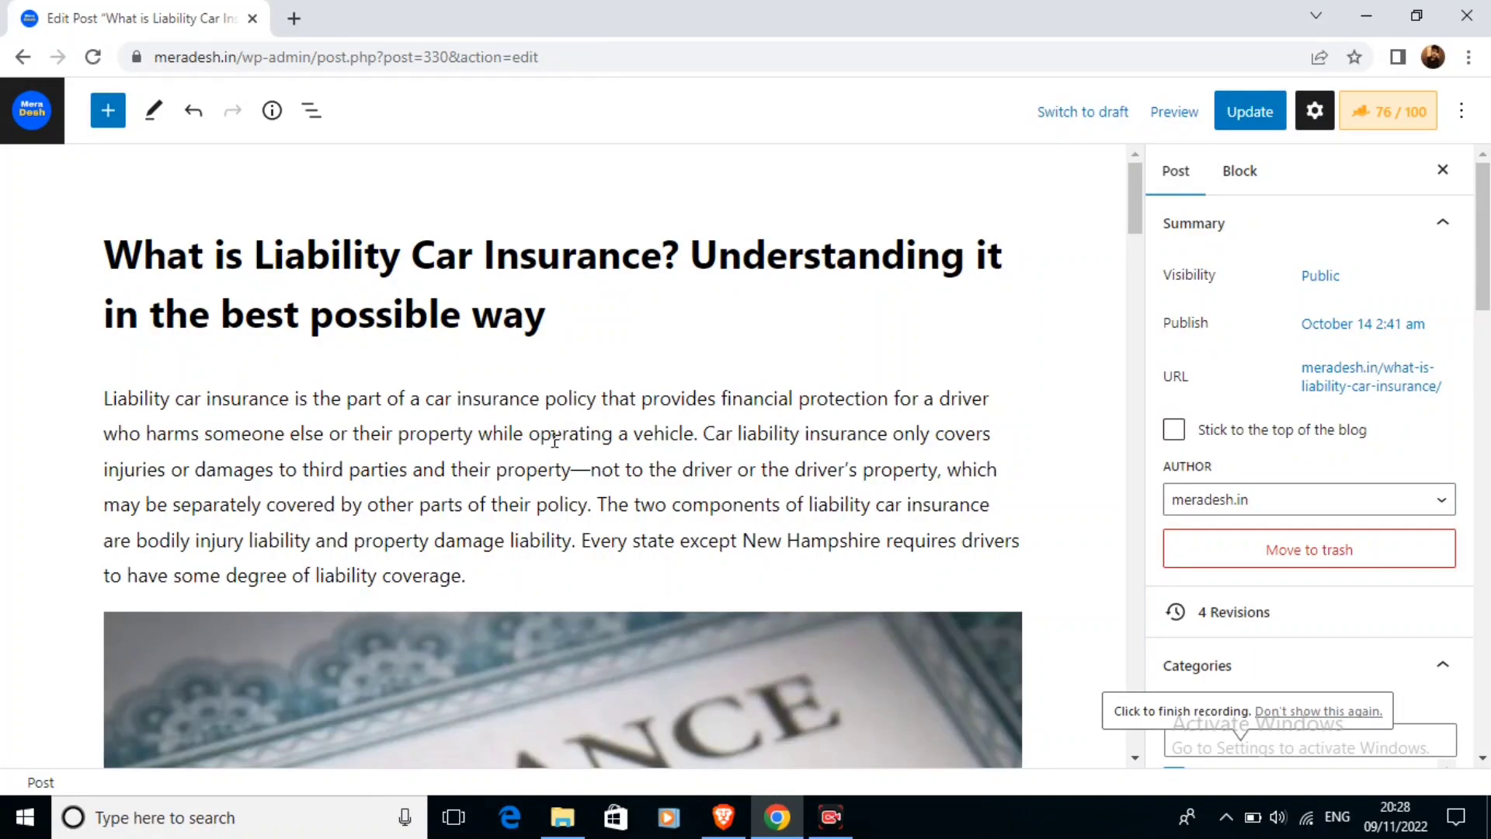
Step: Insert an empty Custom HTML block above the 'Understanding Car Liability Insurance' heading
scroll(down, 3)
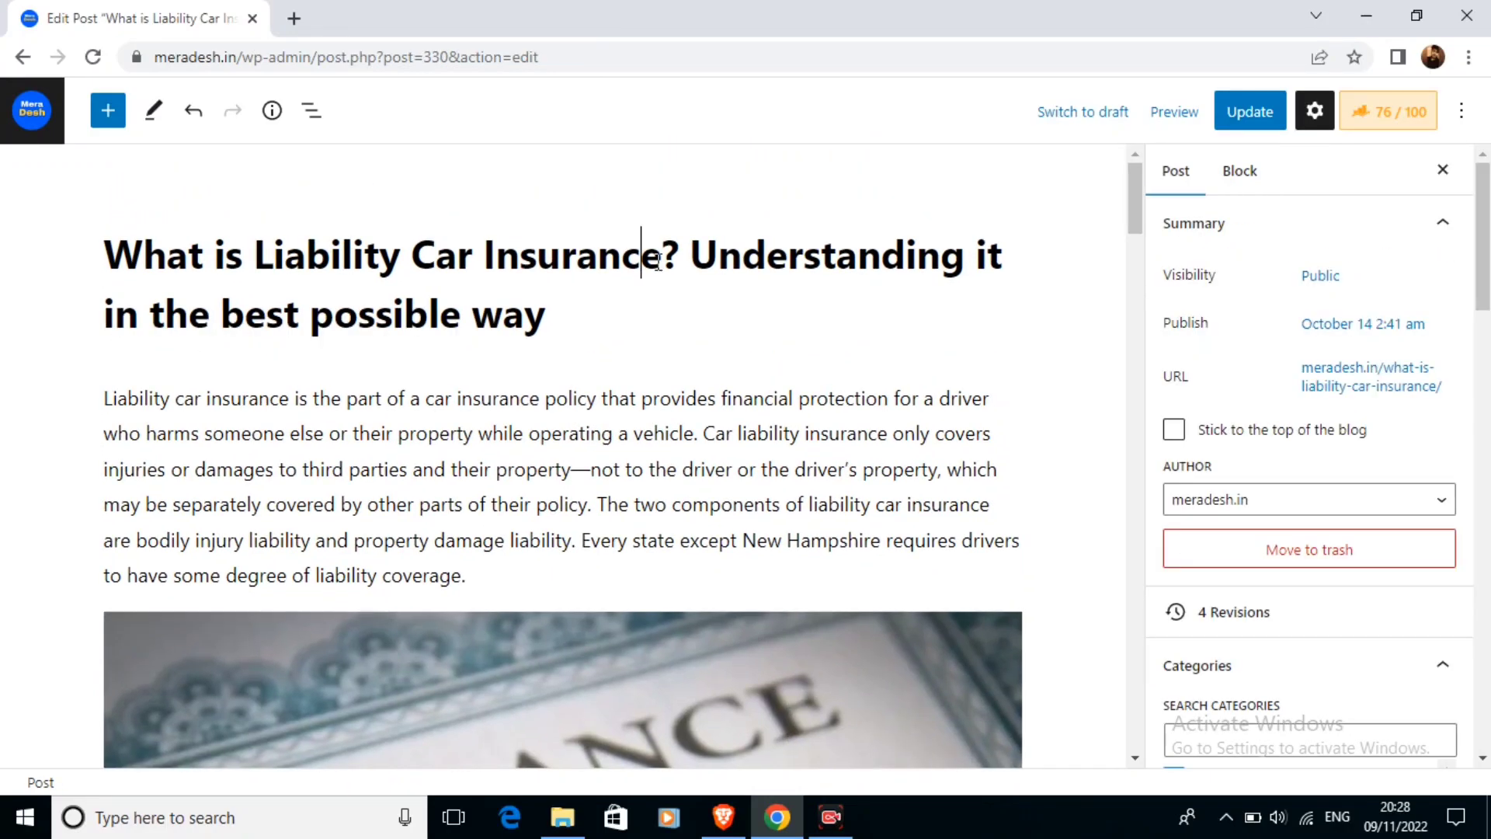
scroll(down, 3)
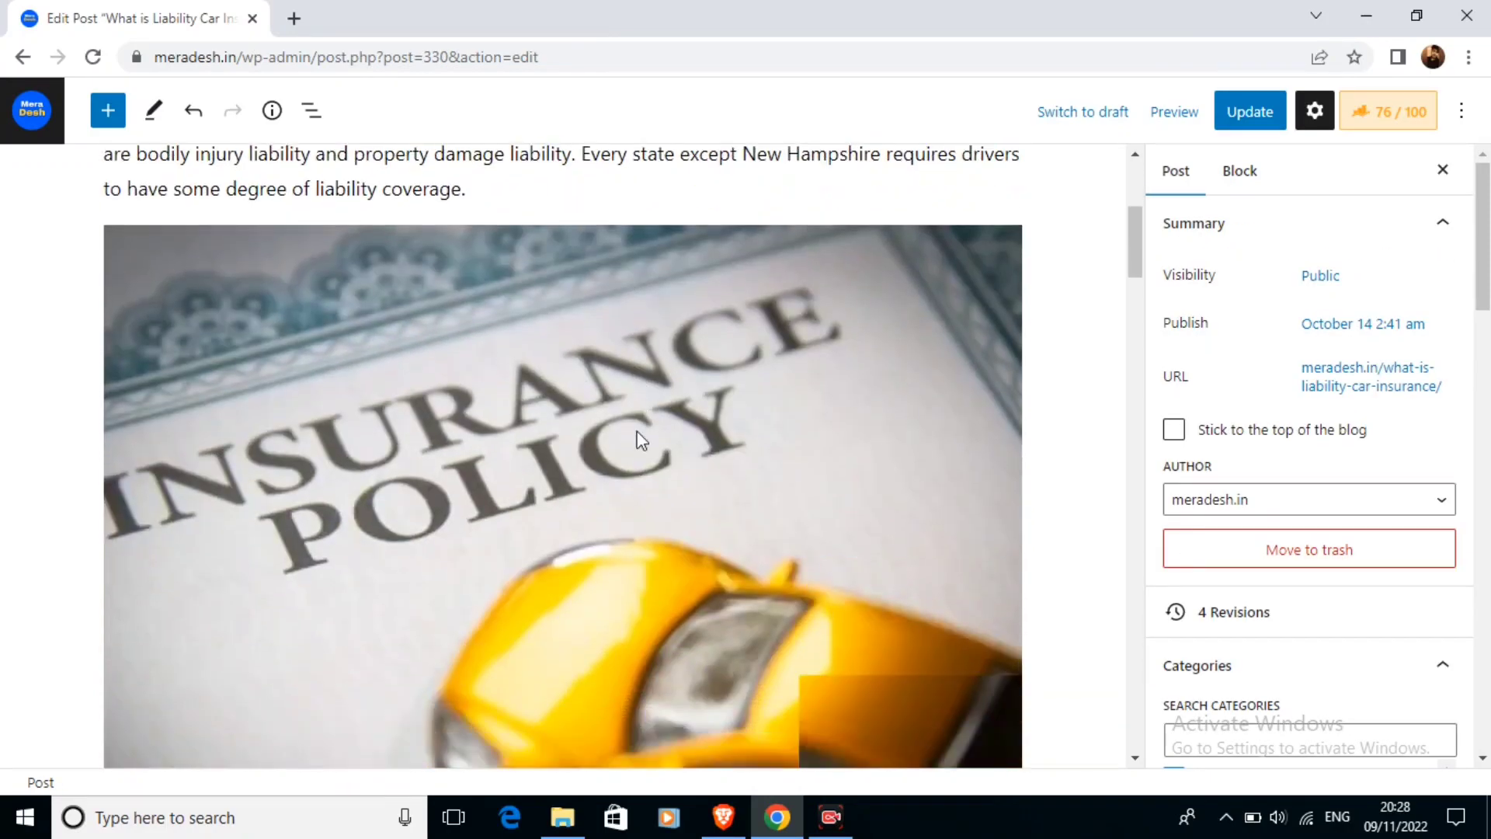
scroll(up, 3)
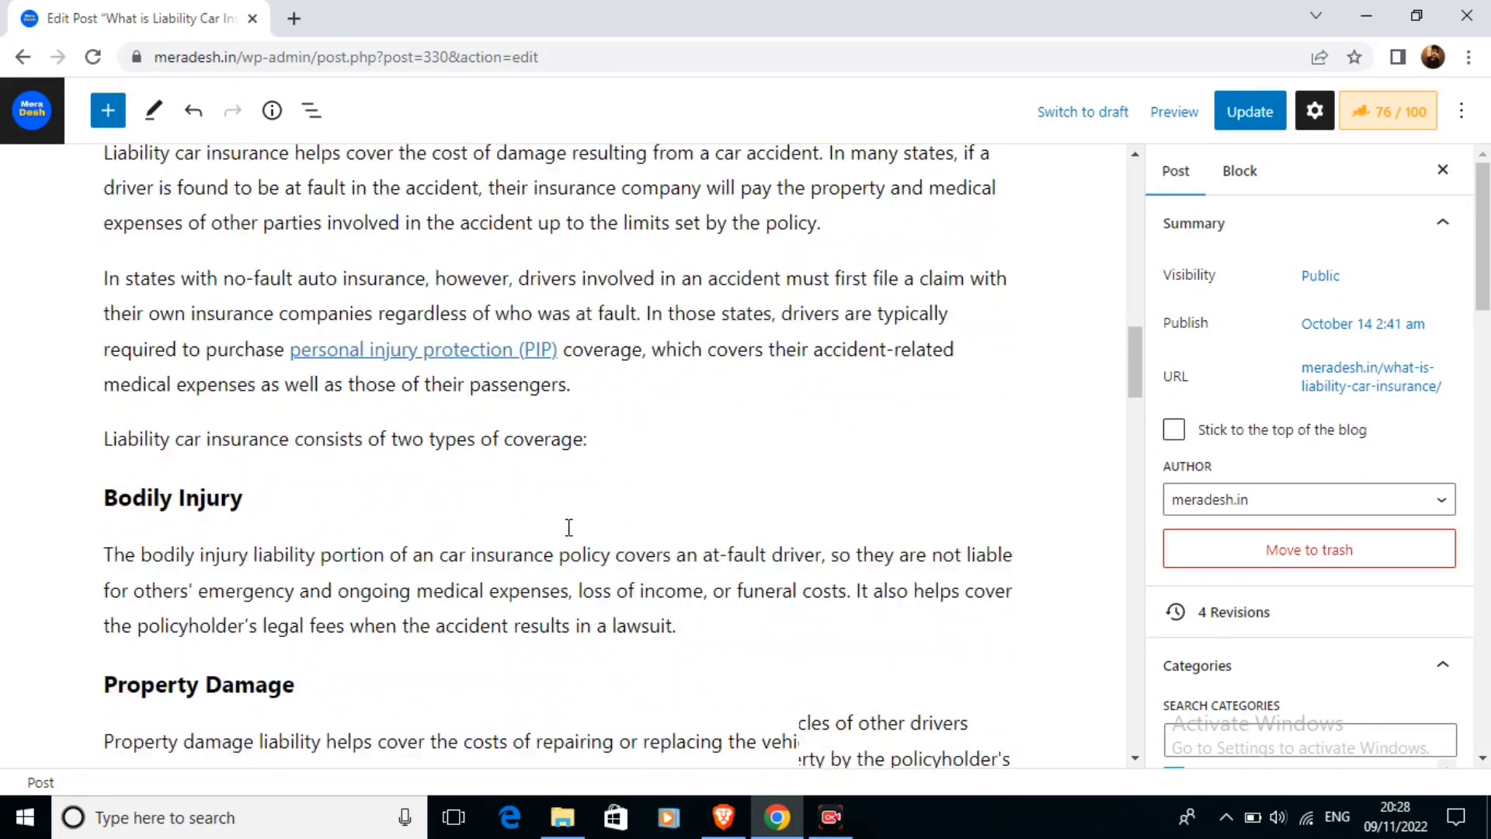
scroll(down, 3)
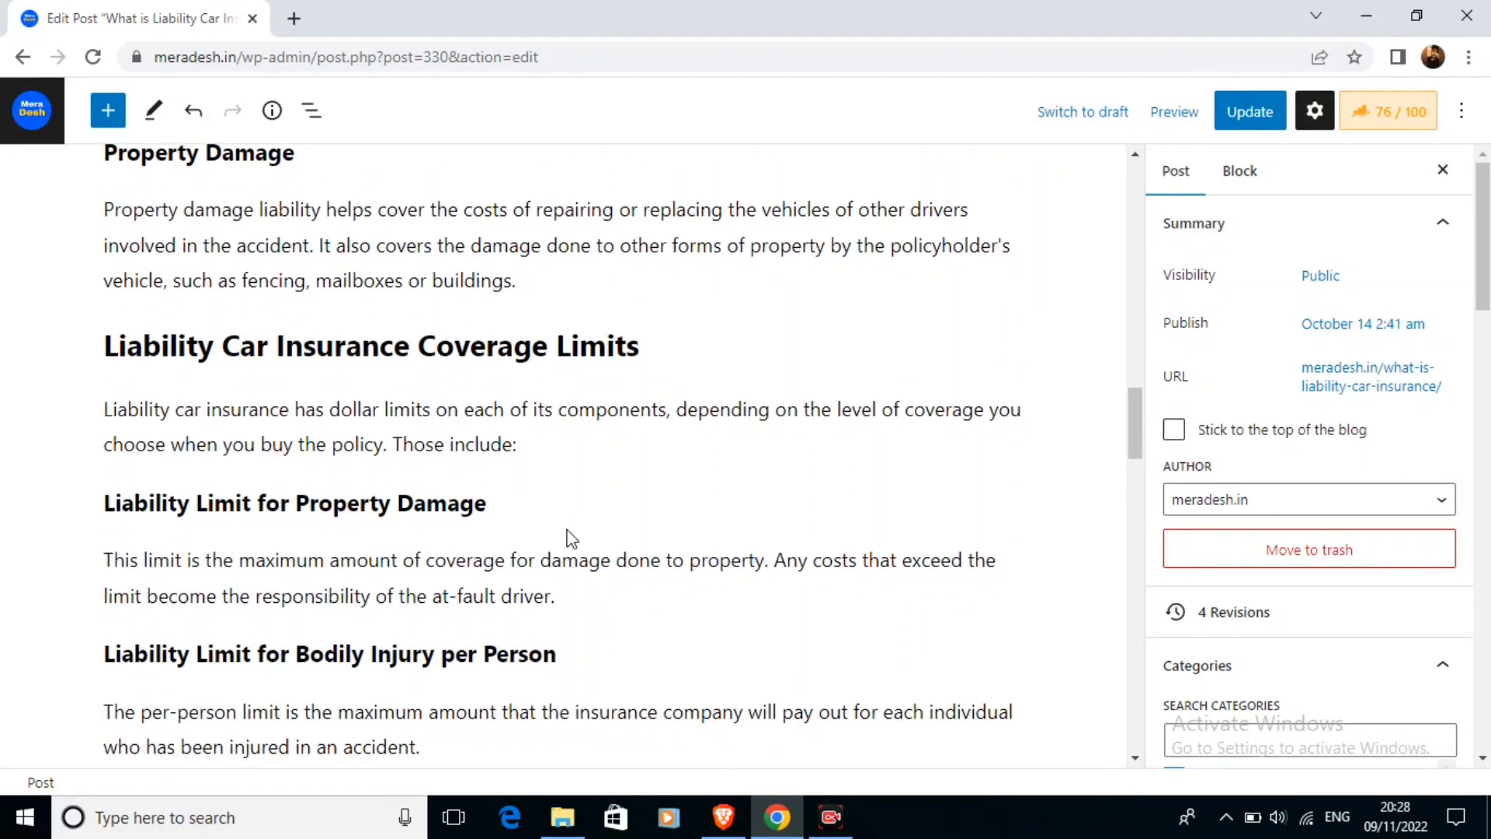
scroll(down, 3)
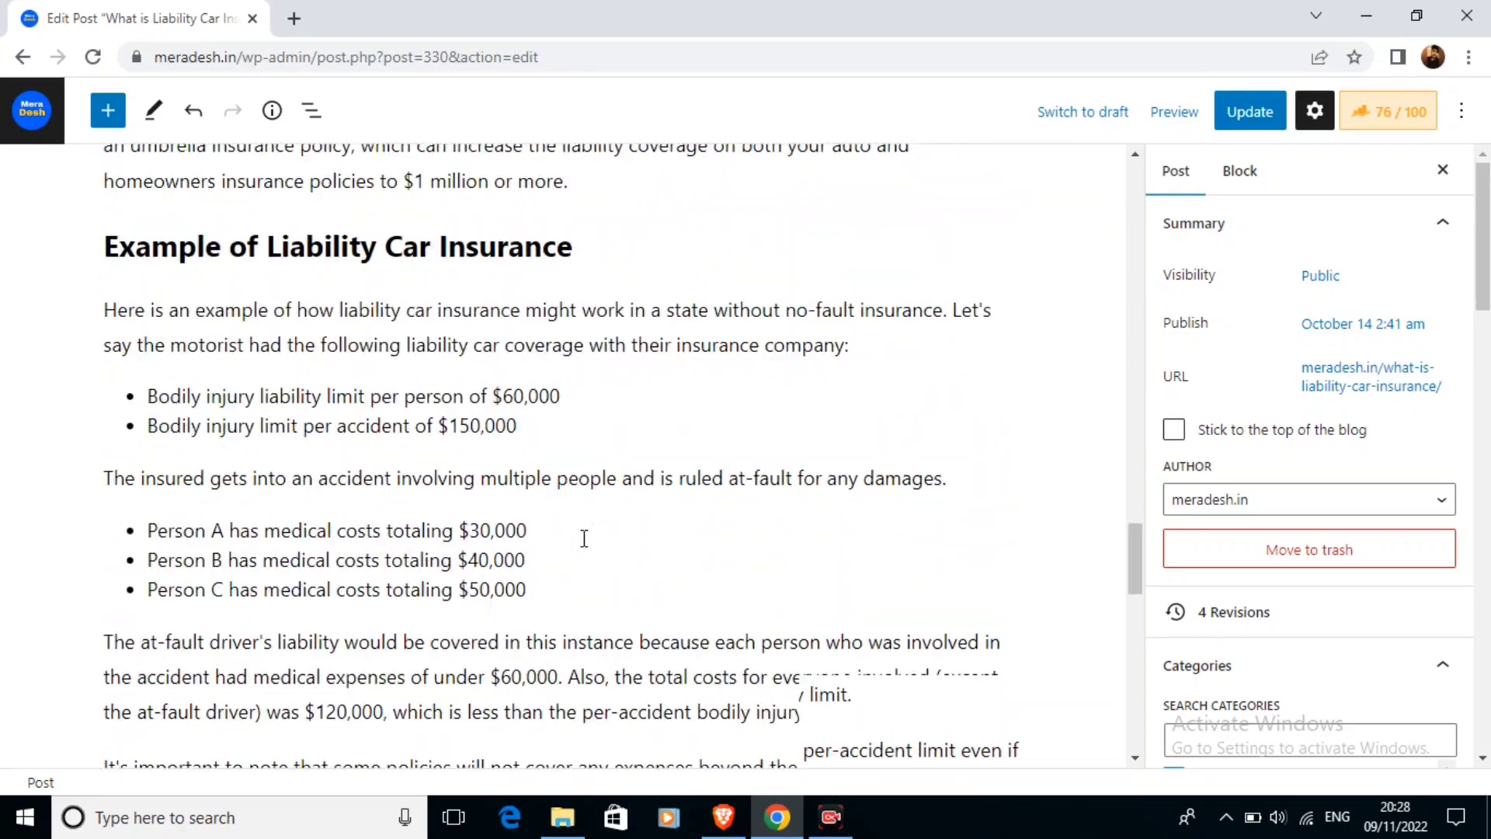
scroll(up, 3)
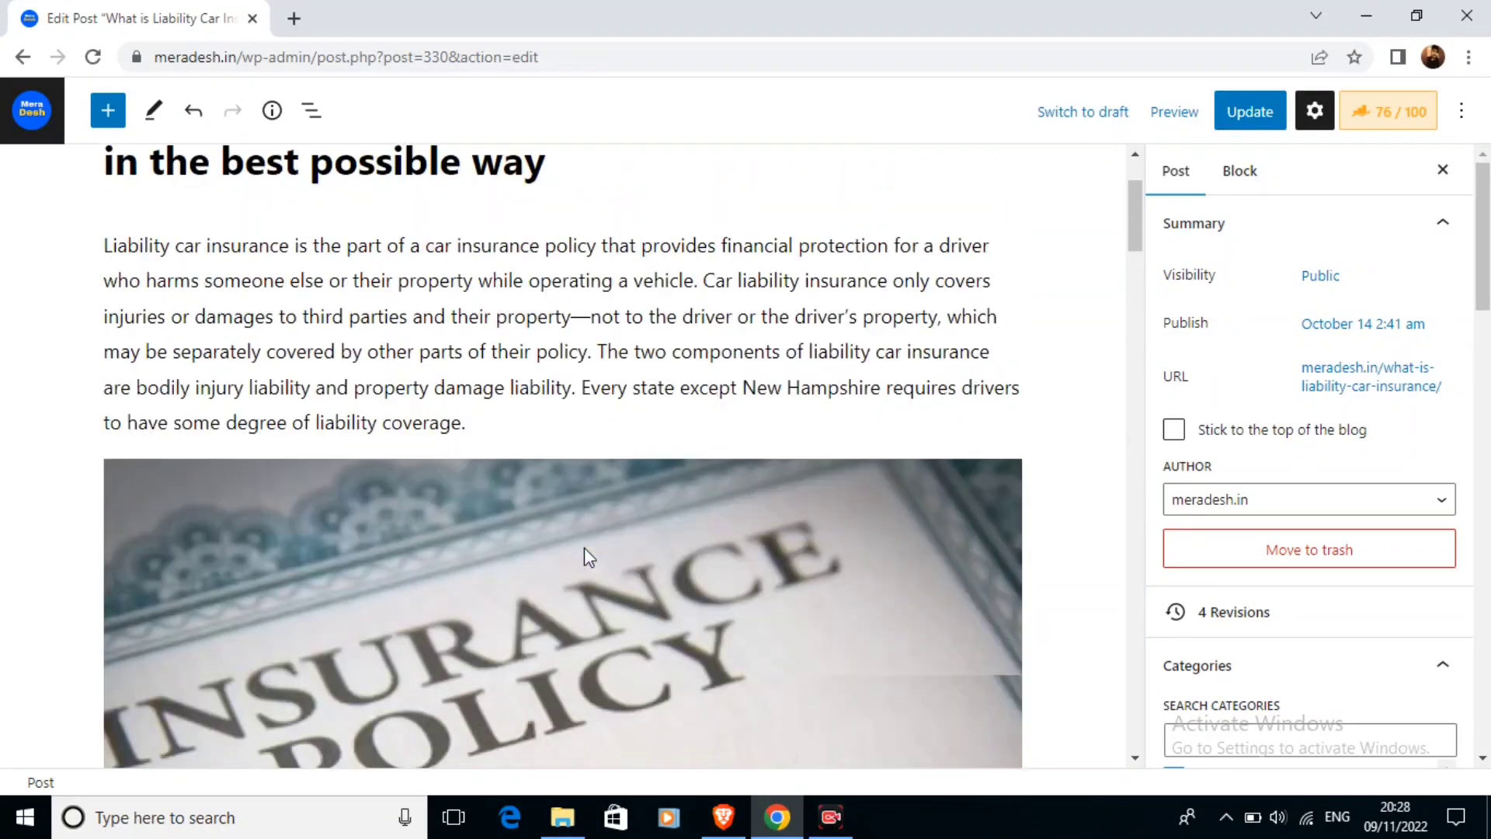
scroll(down, 3)
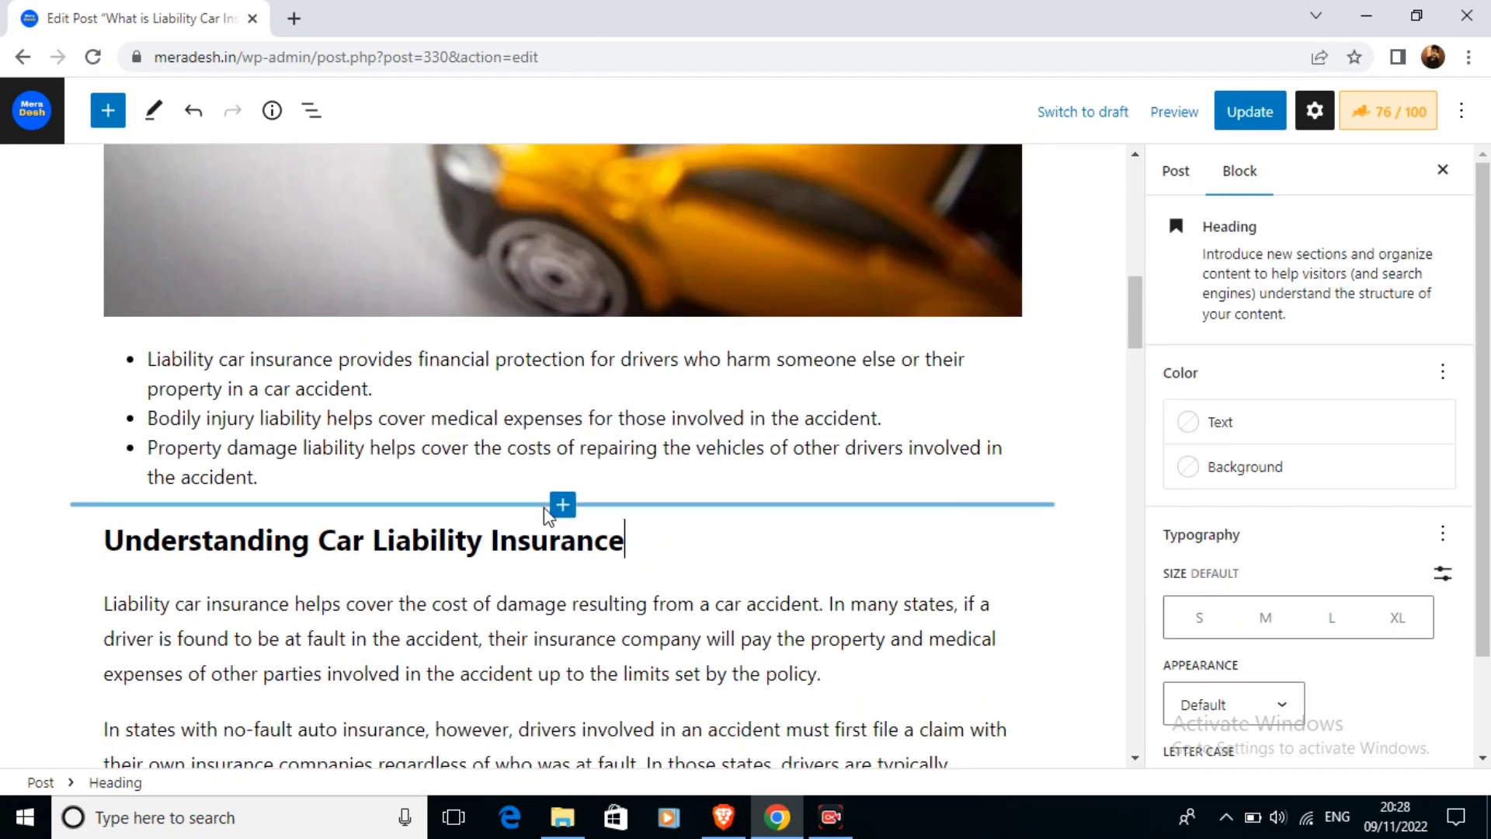
mouse_move(562, 504)
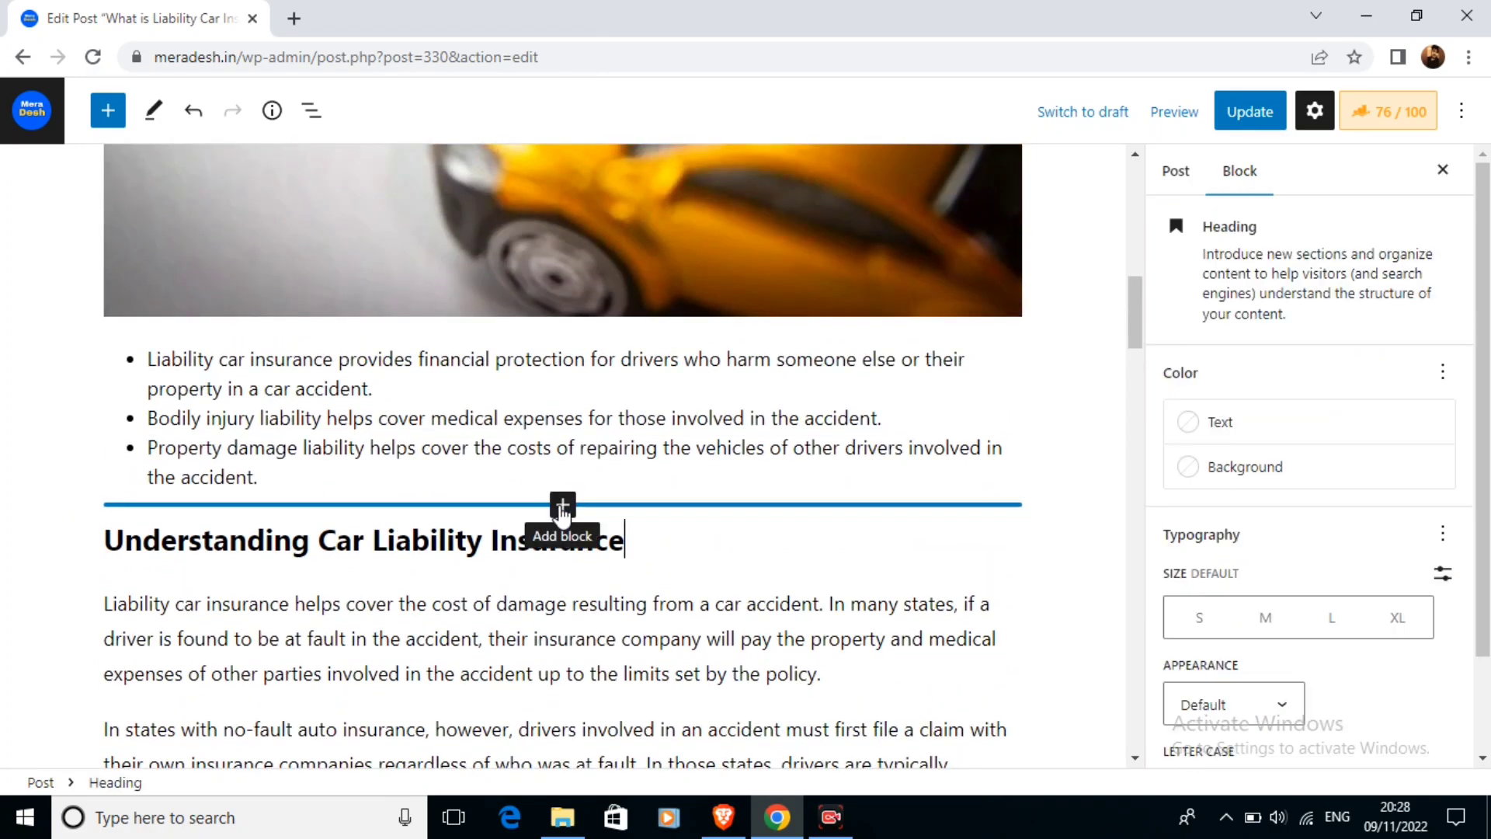
click(562, 504)
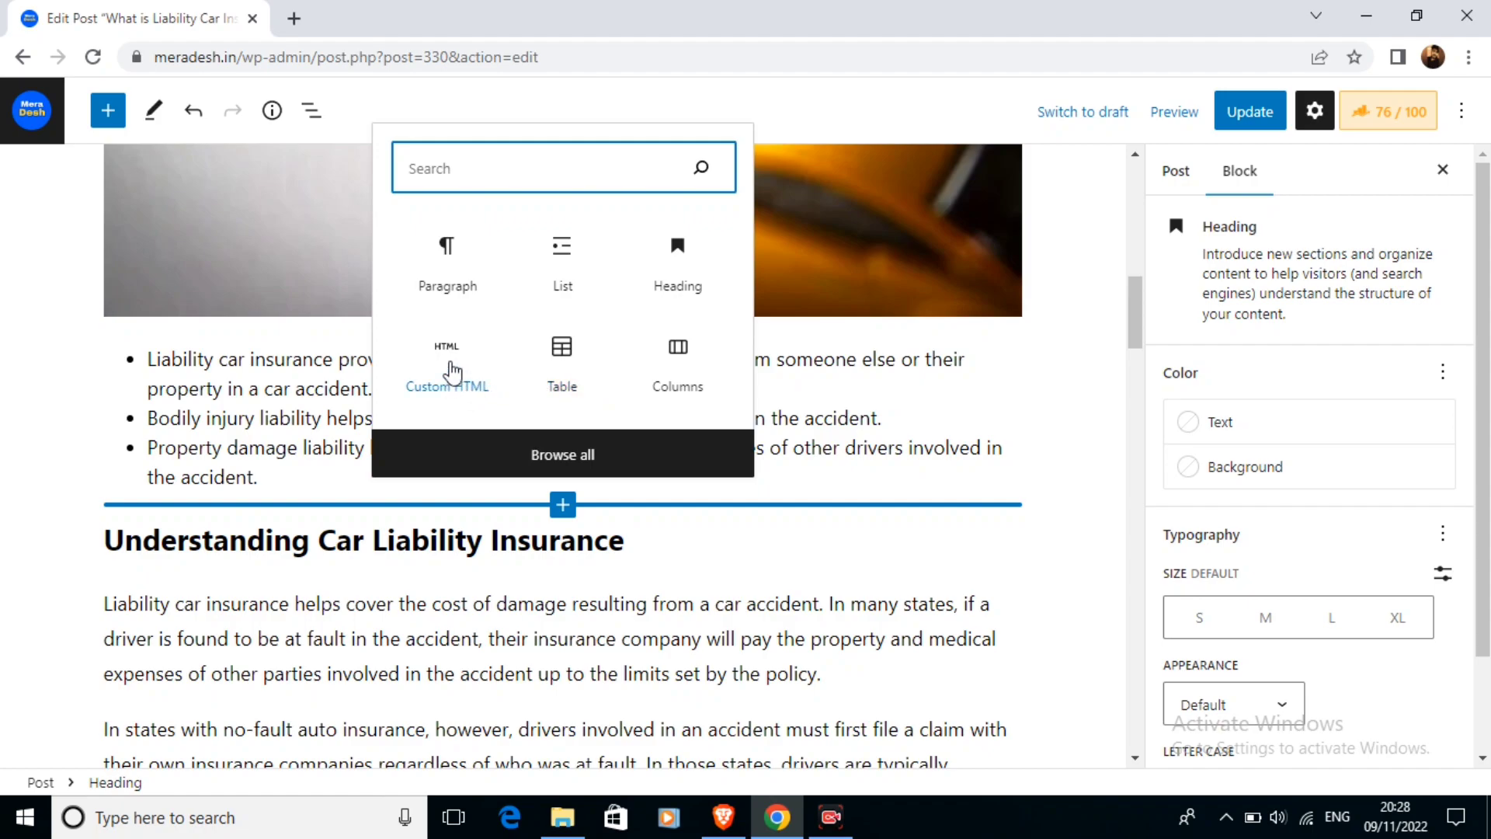
click(446, 362)
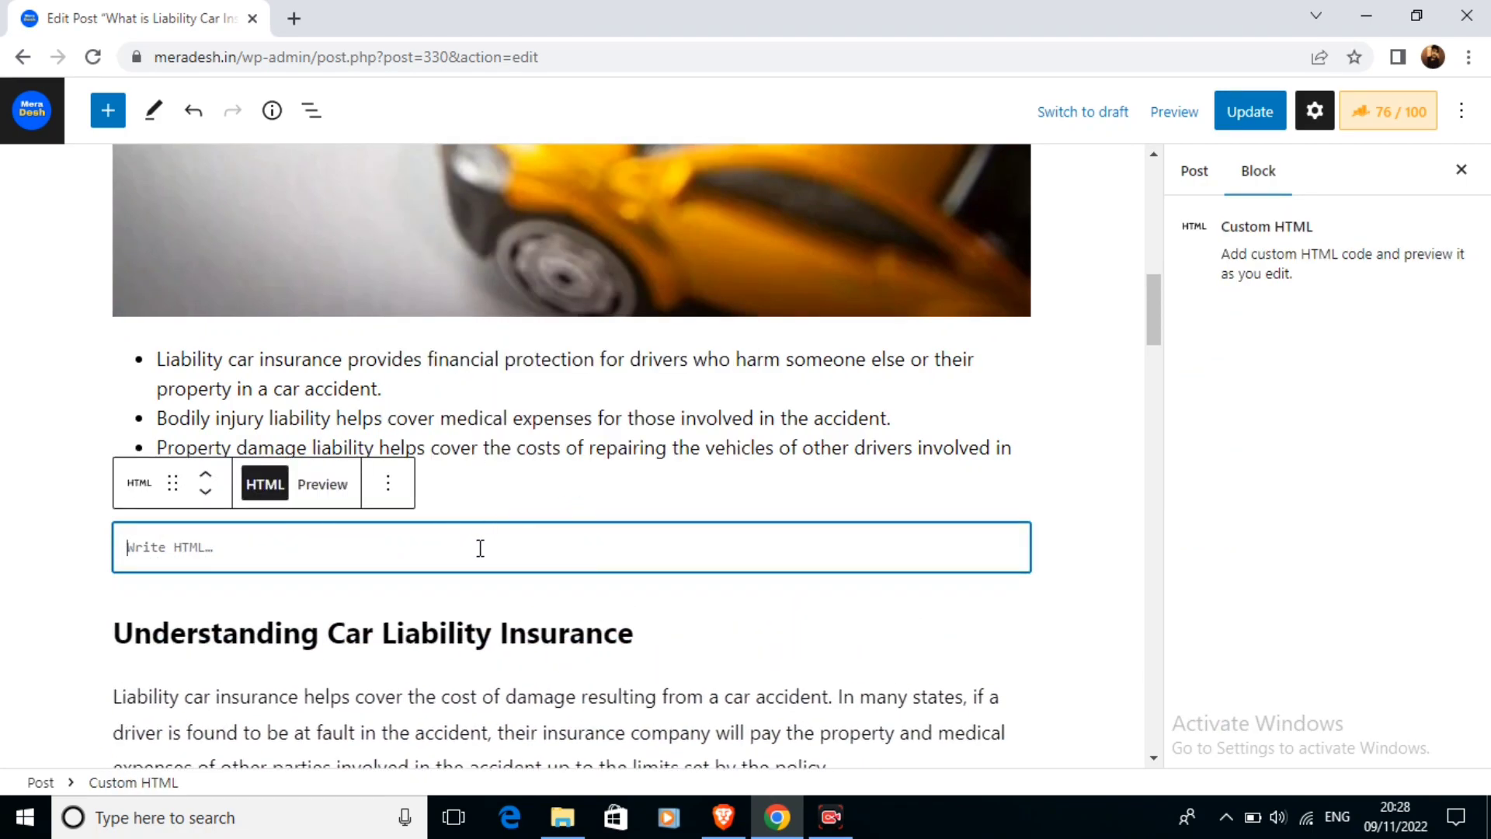
mouse_move(146, 587)
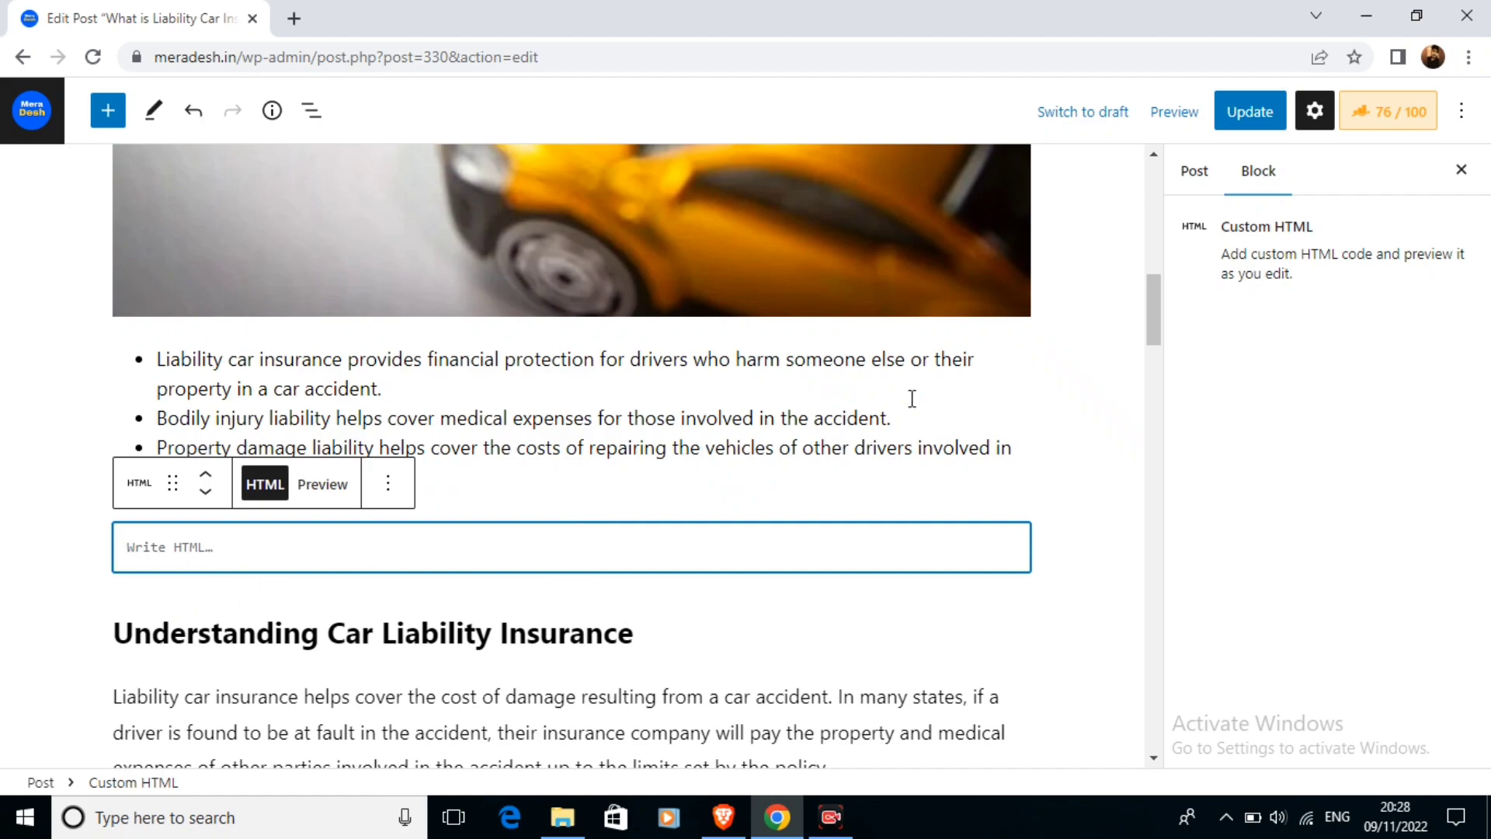
mouse_move(1365, 14)
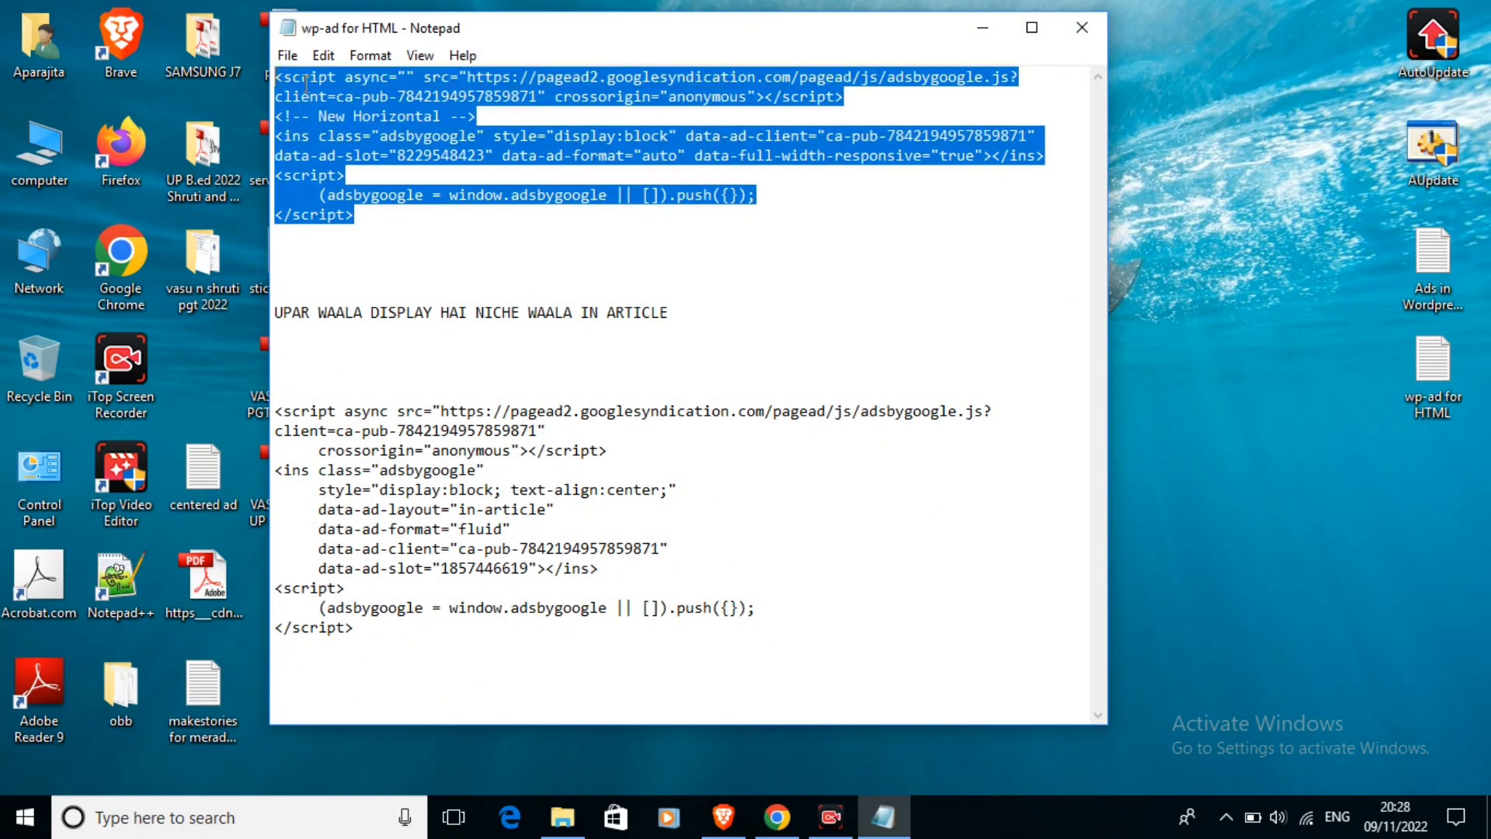
mouse_move(389, 104)
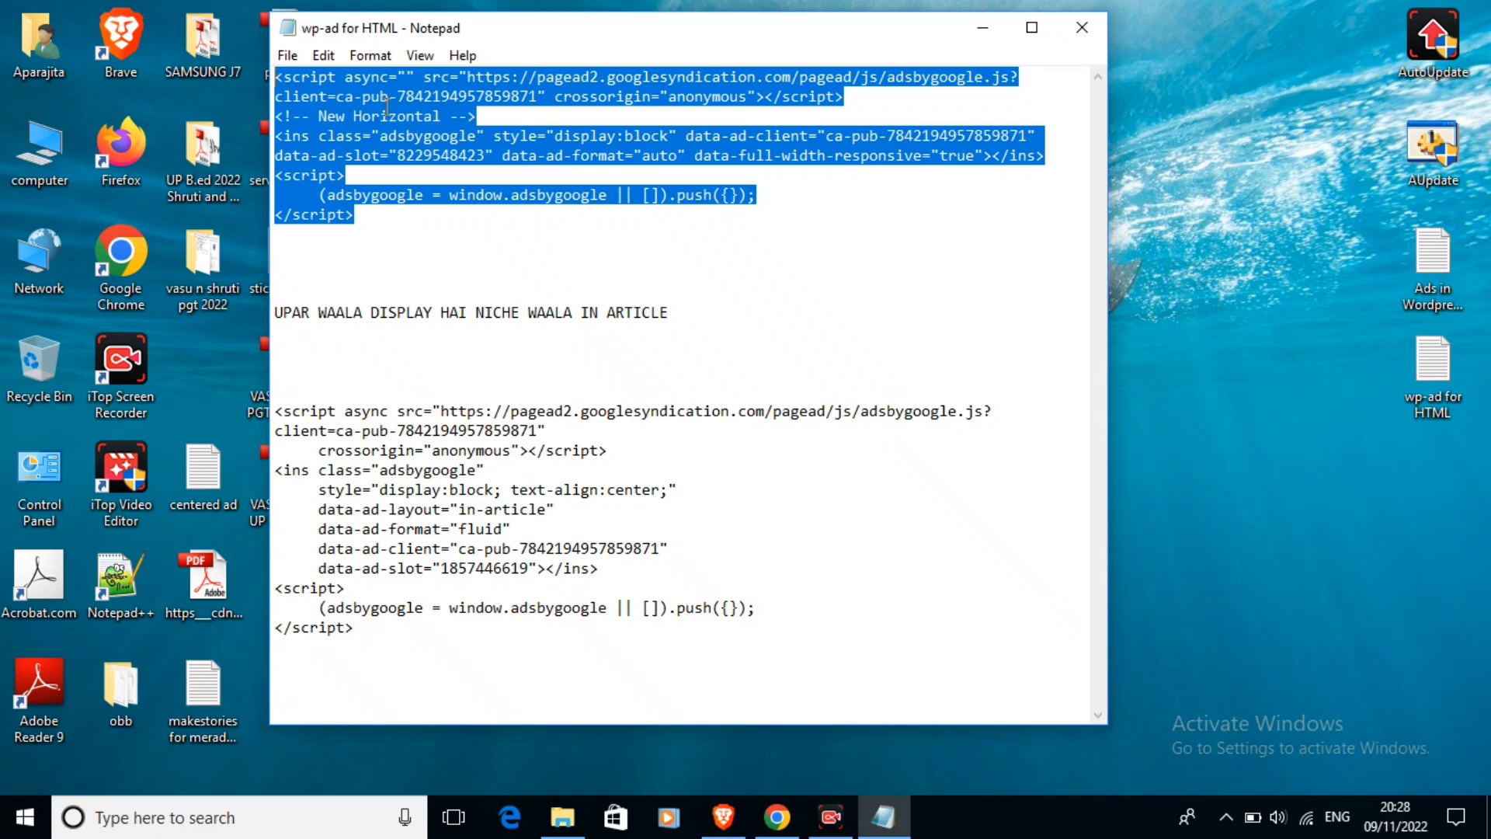
Step: Return from Notepad to the browser with the copied horizontal display ad code
click(777, 817)
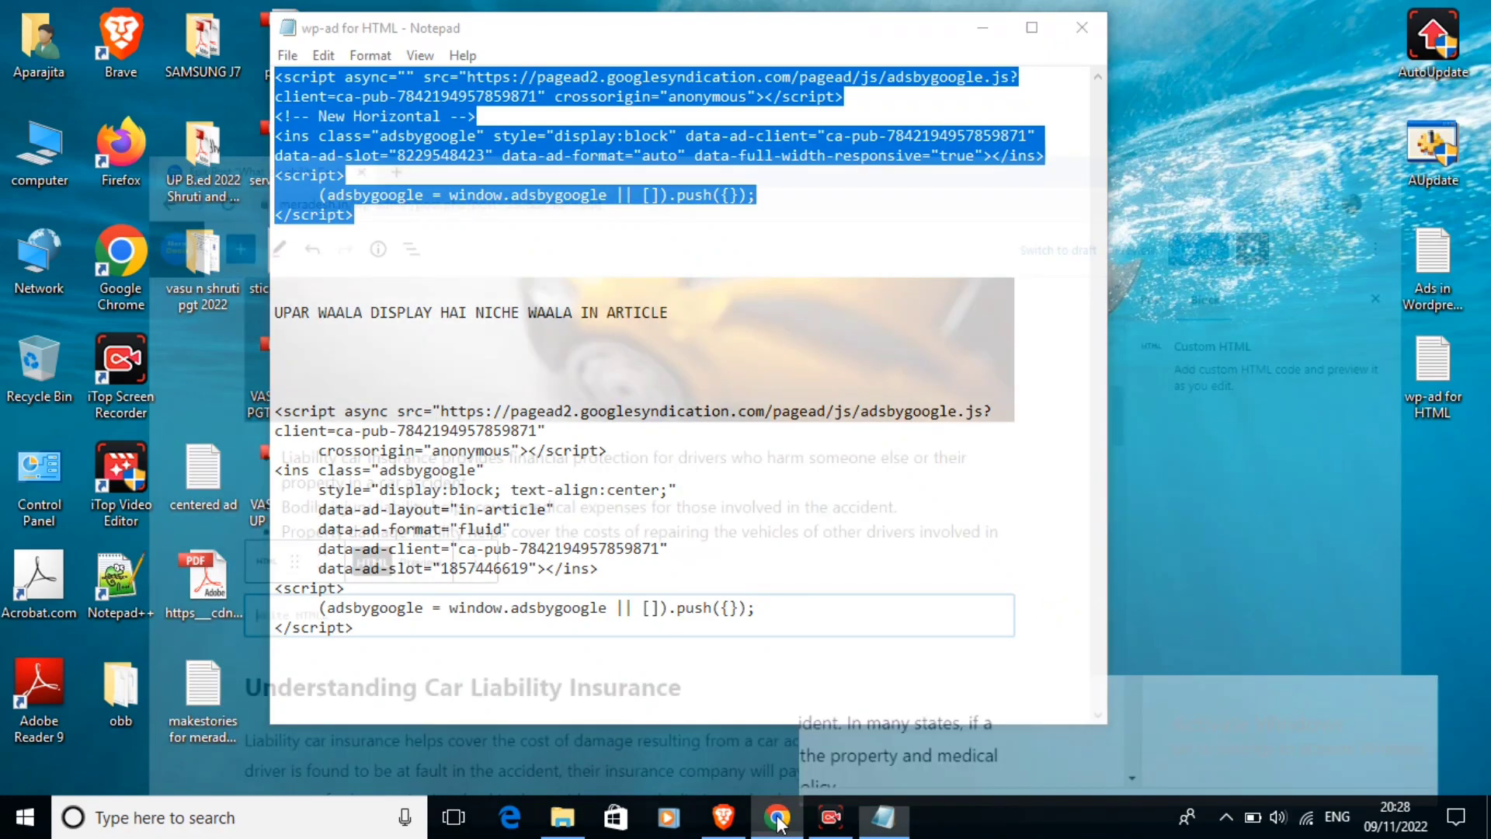
Step: Paste the adsbygoogle script into the HTML block and add another Custom HTML block above 'Bodily Injury'
click(775, 818)
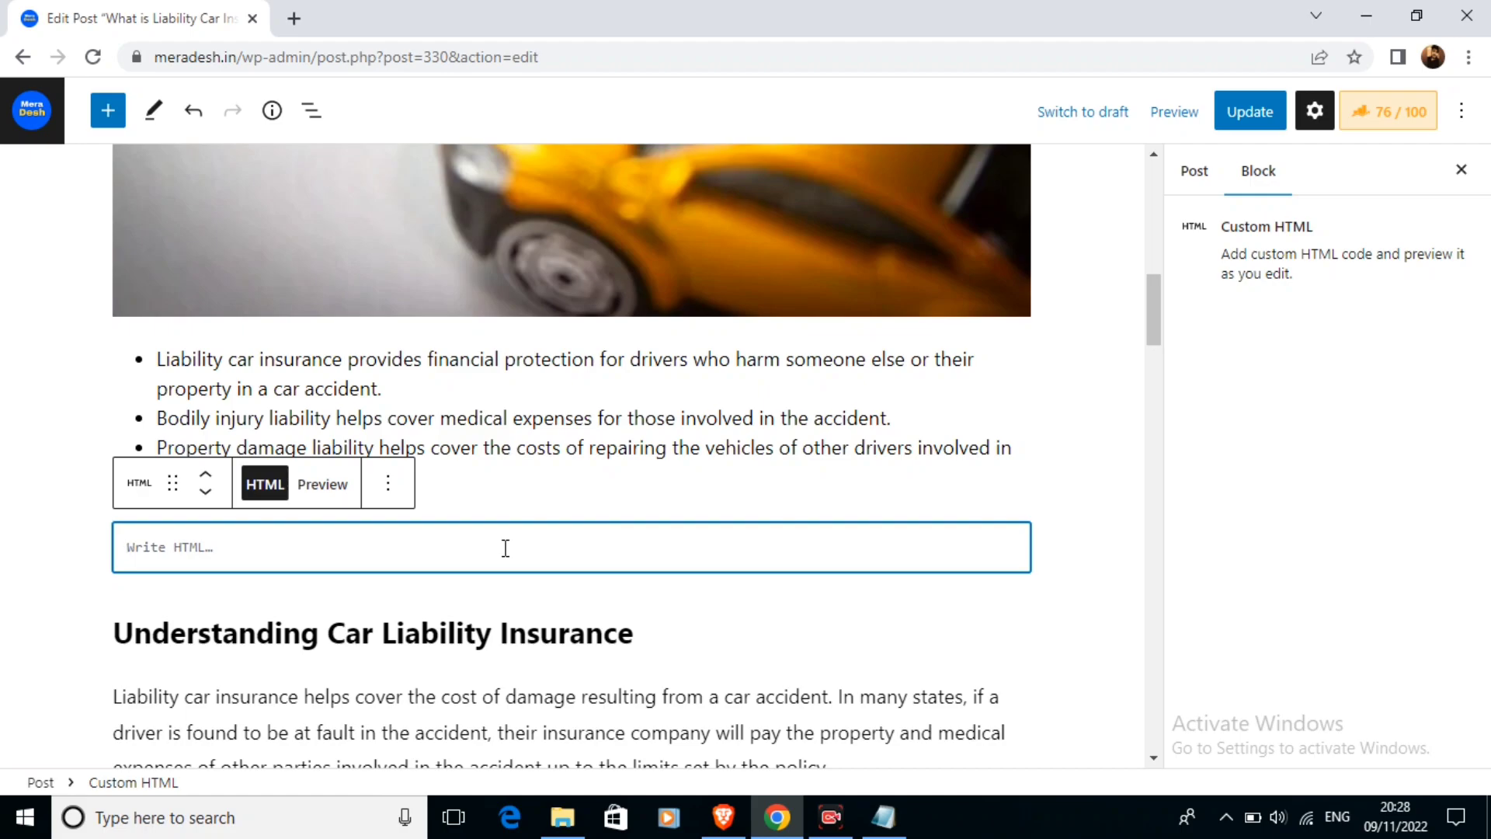
text(<script async="" src="https://pagead2.googlesyndication.com/pagead/js/adsbygoogle.js?client=ca-pub-7842194957859871" crossorigin="anonymous"></script>)
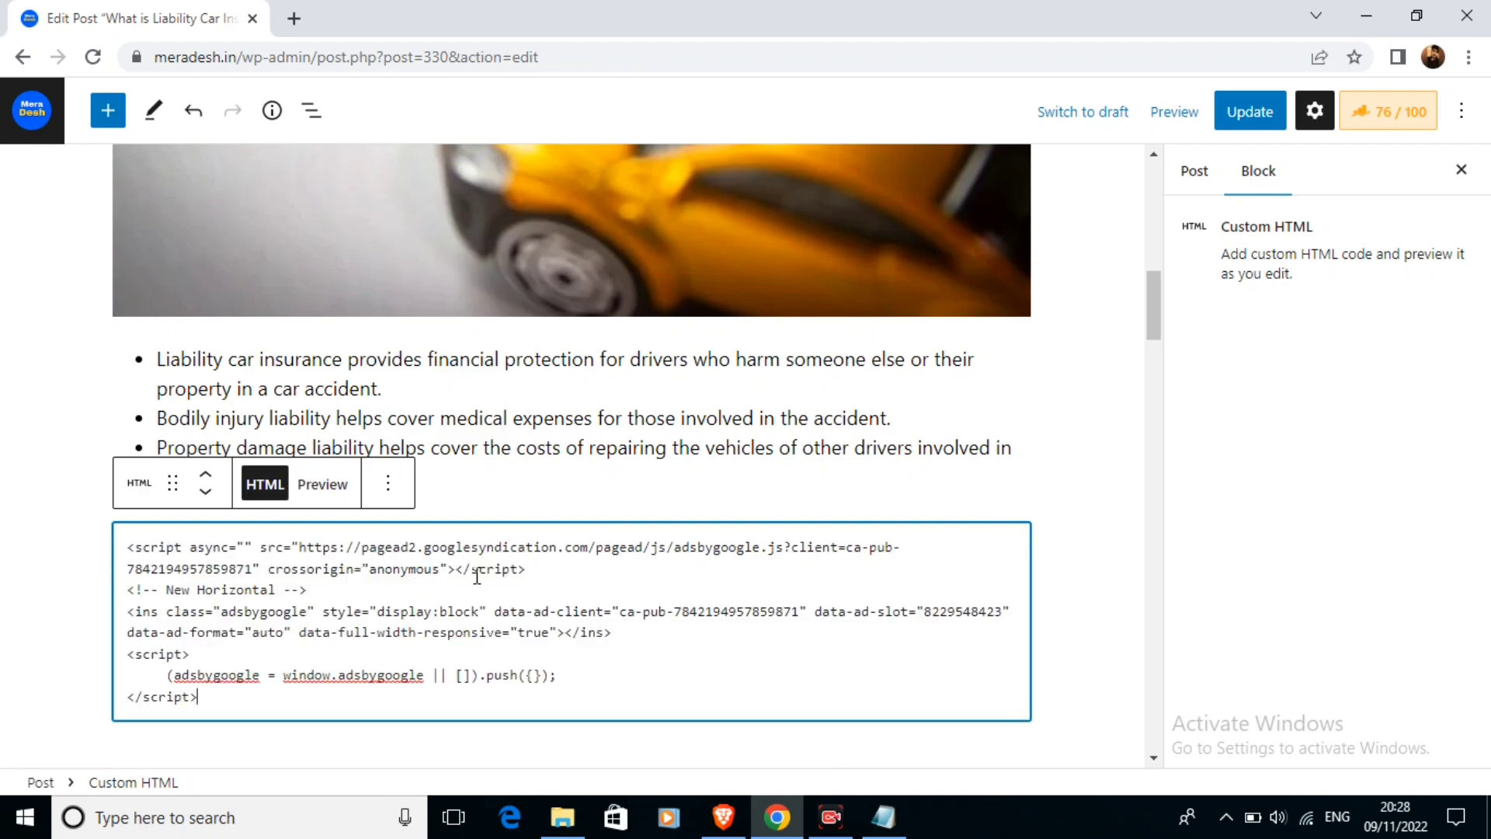
scroll(down, 3)
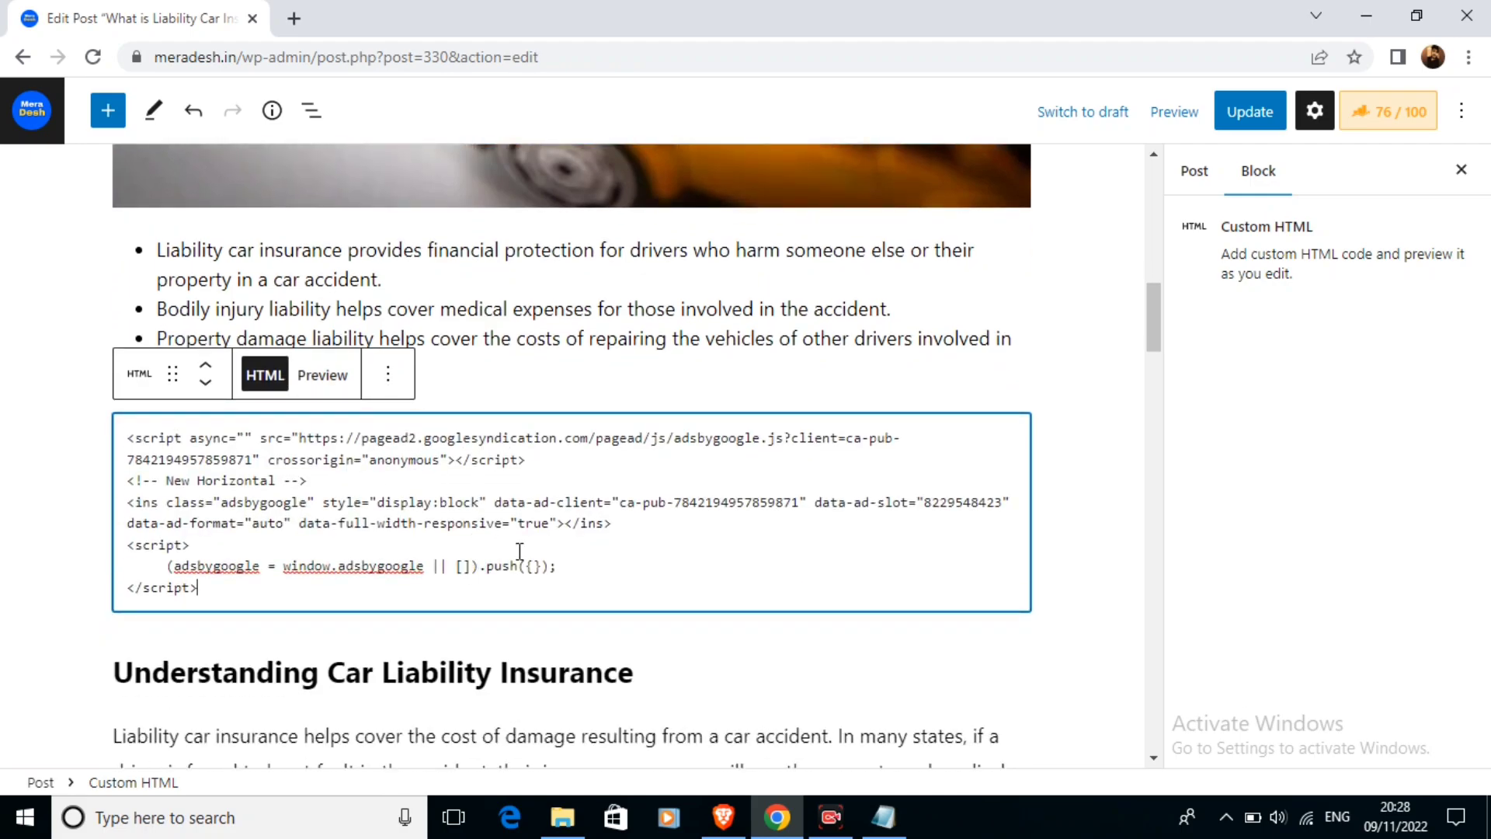
scroll(down, 3)
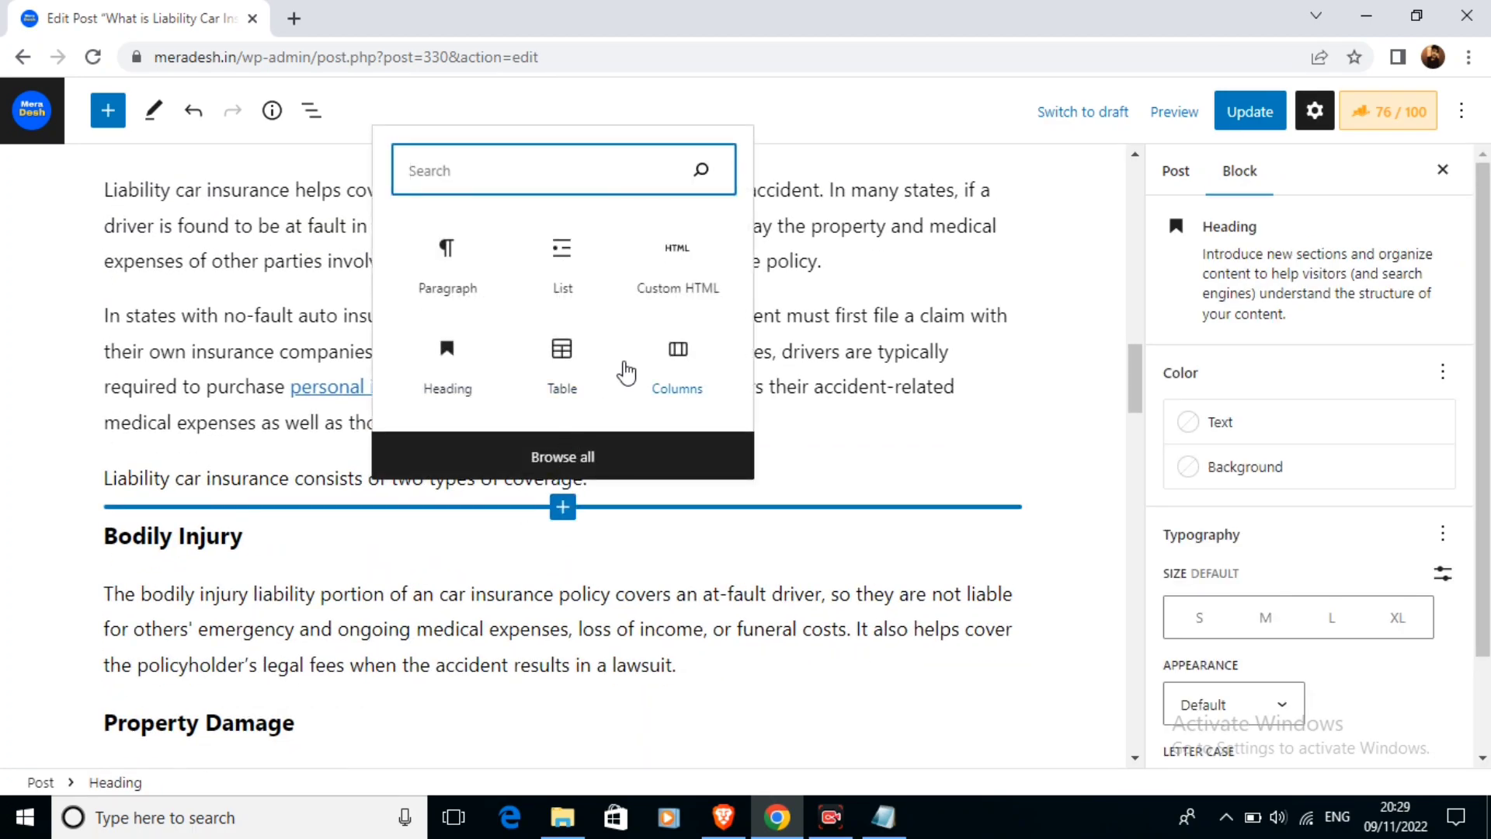
click(676, 264)
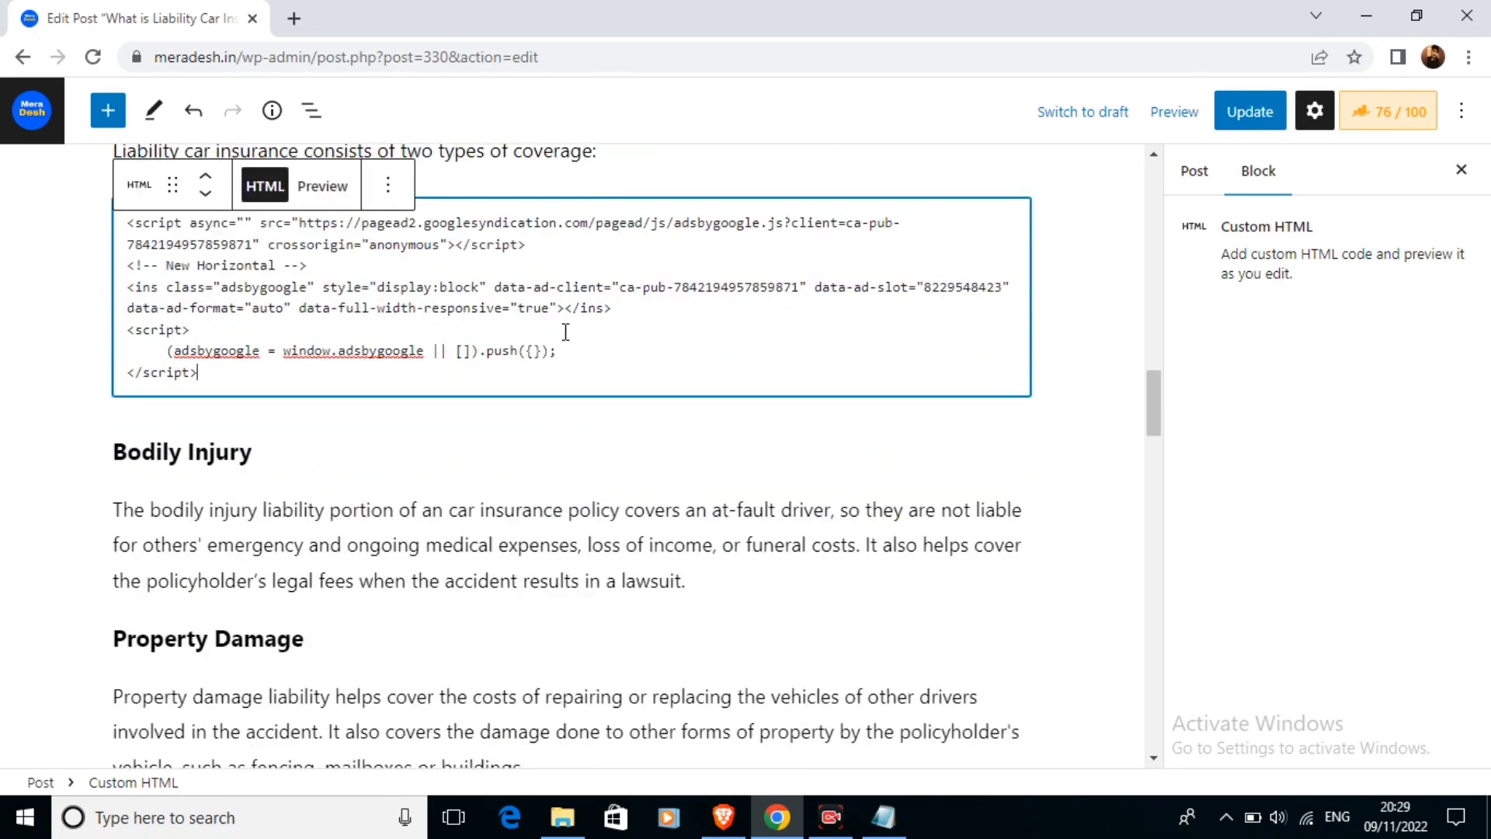
scroll(down, 3)
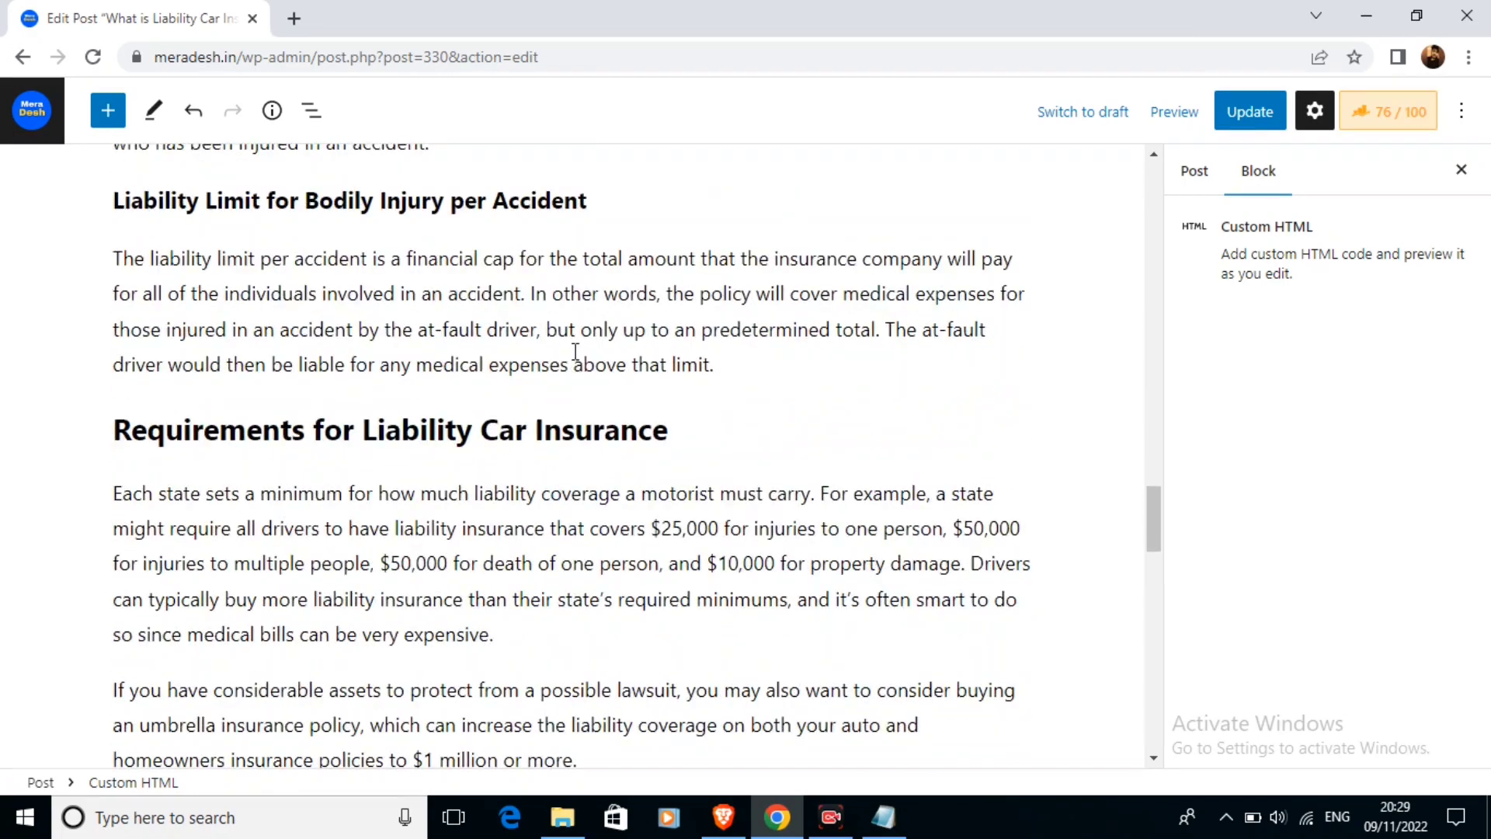
Step: Insert a Custom HTML ad block above the 'Requirements' heading
click(570, 393)
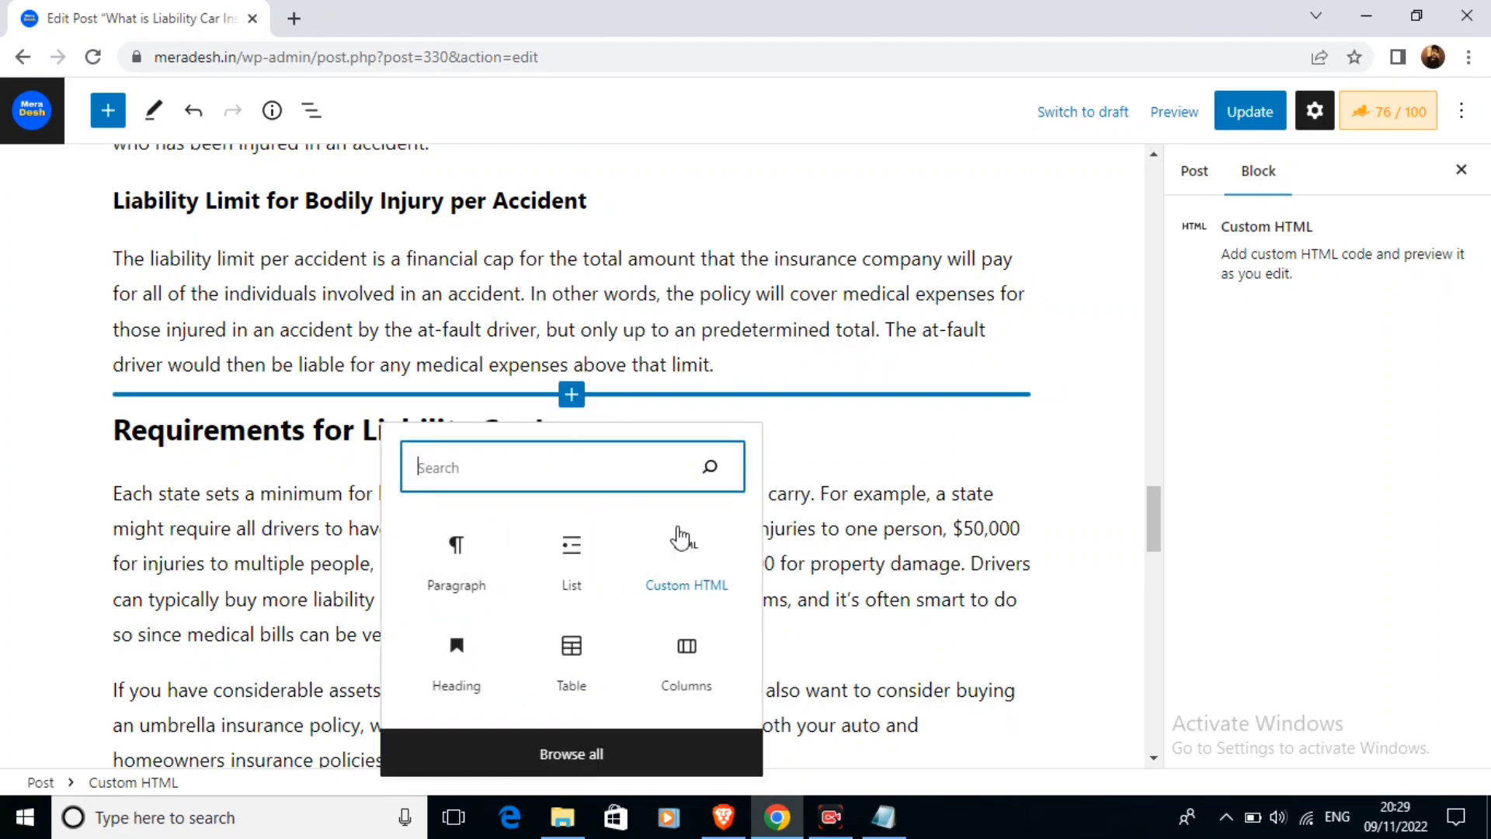
click(685, 547)
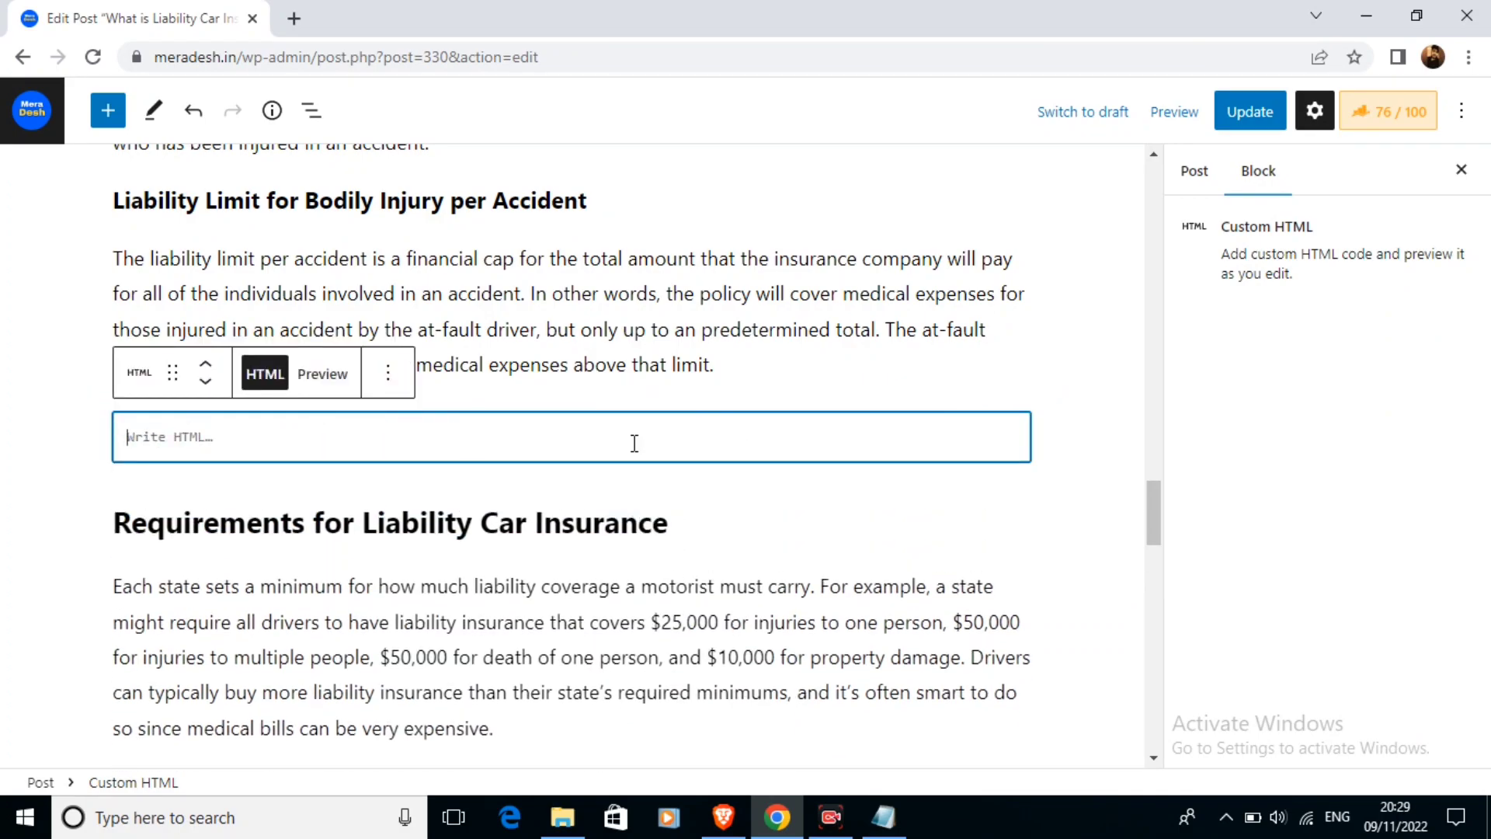
scroll(down, 3)
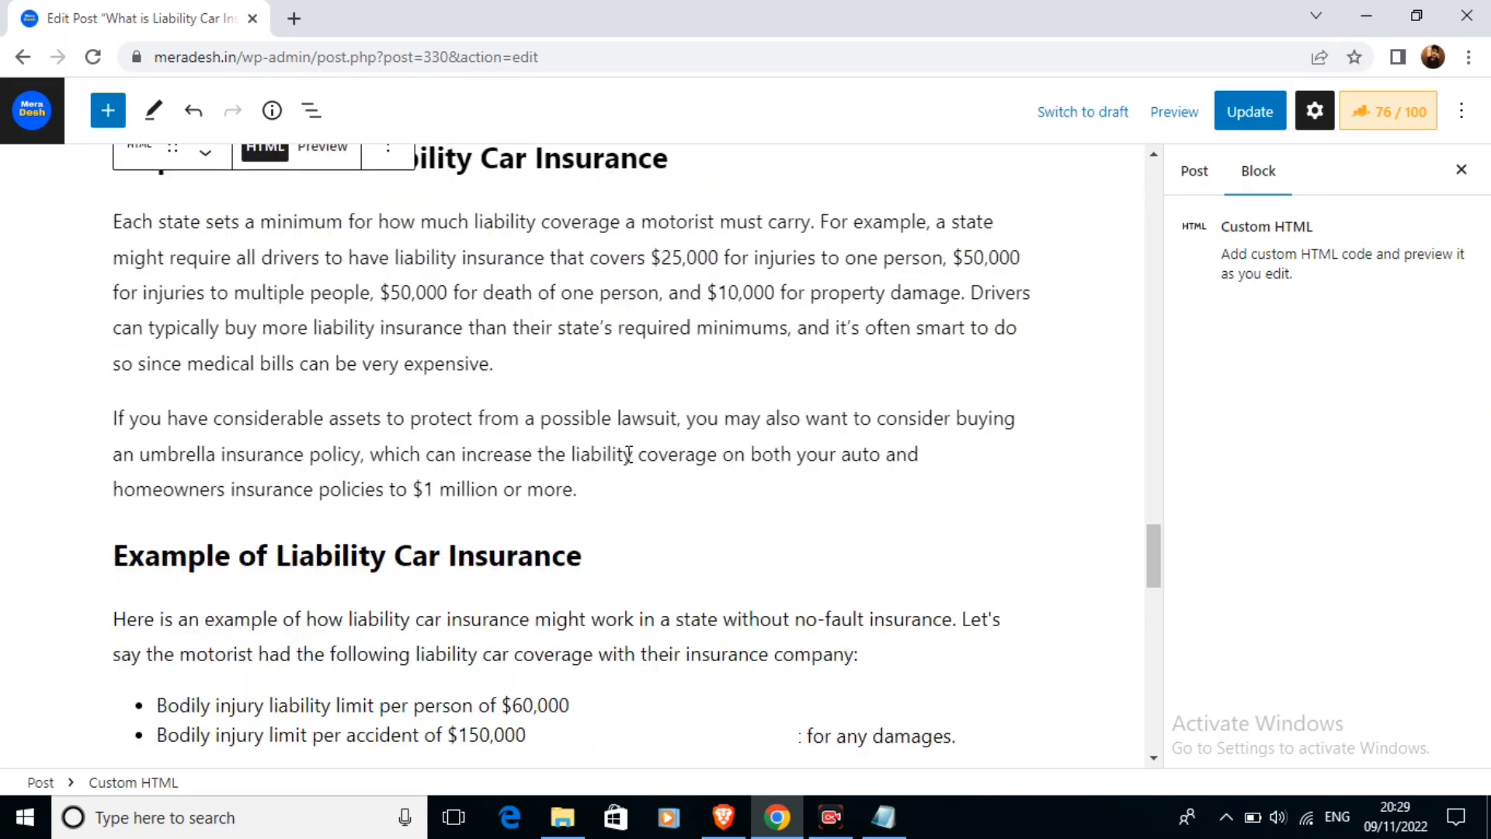
scroll(down, 3)
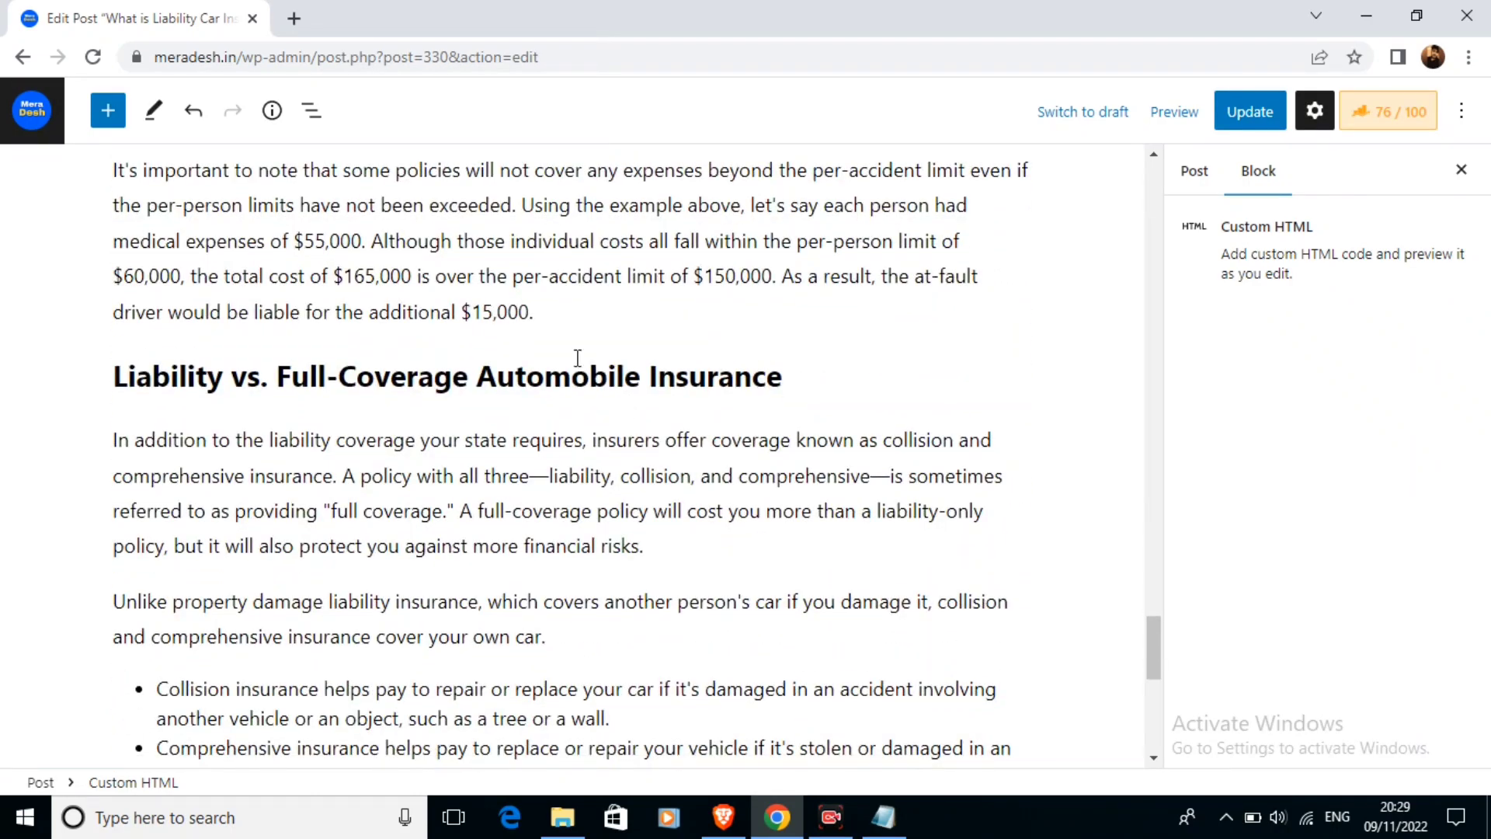
Step: Insert a Custom HTML ad block above the 'Liability vs. Full-Coverage' heading
click(570, 340)
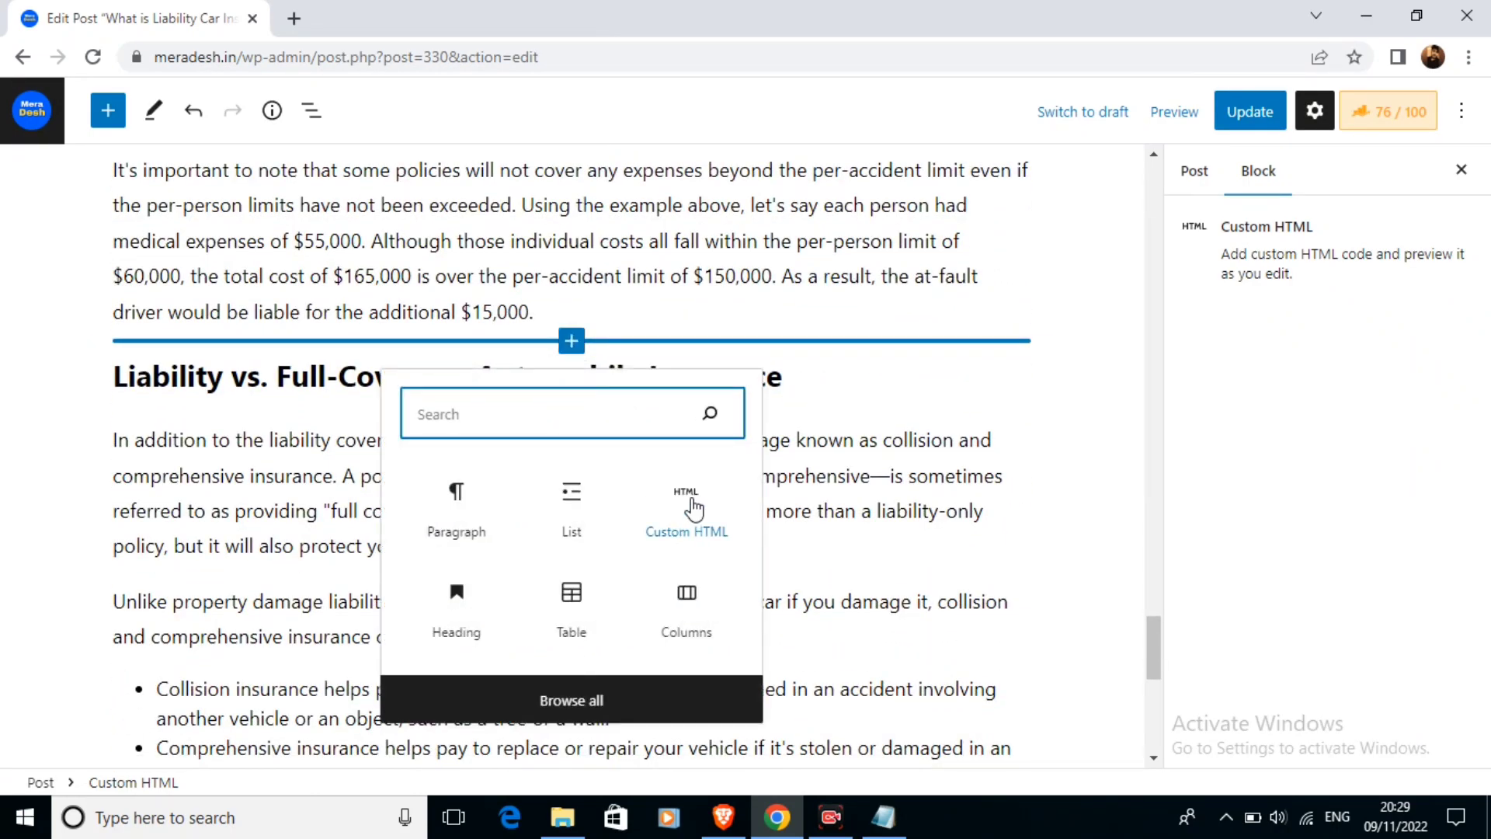
click(685, 509)
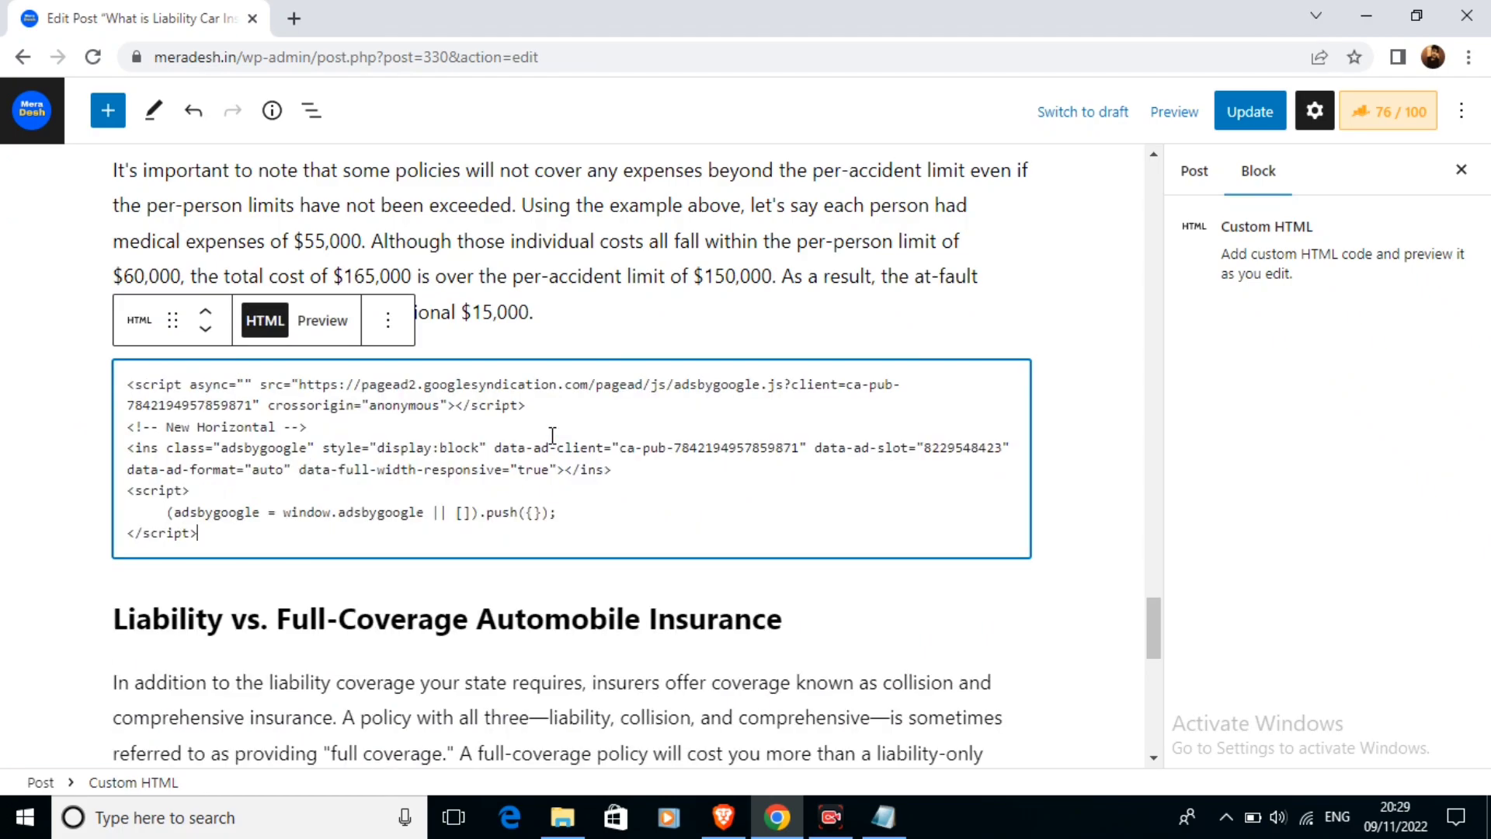
scroll(down, 3)
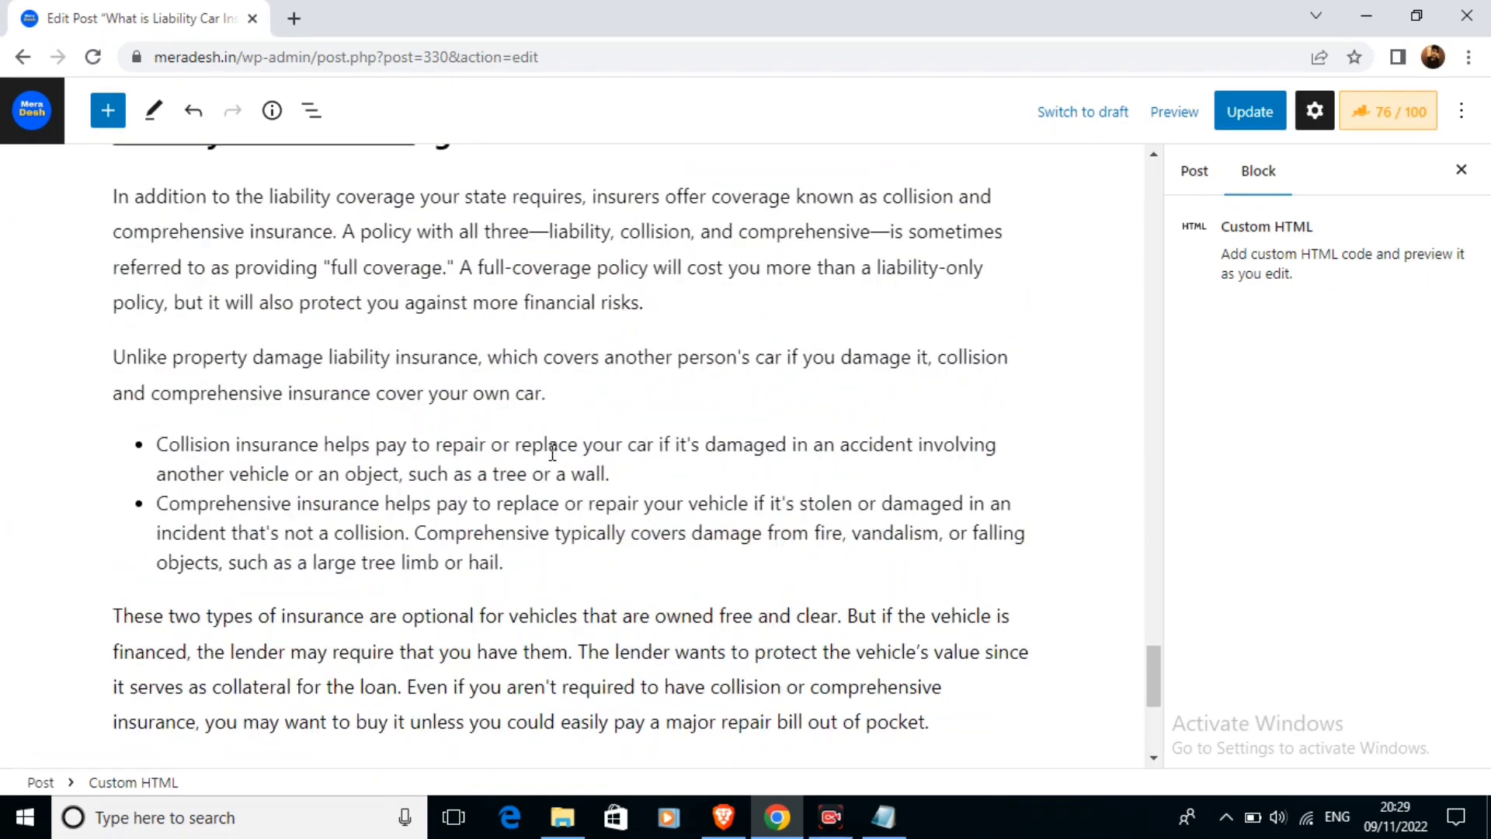
scroll(up, 3)
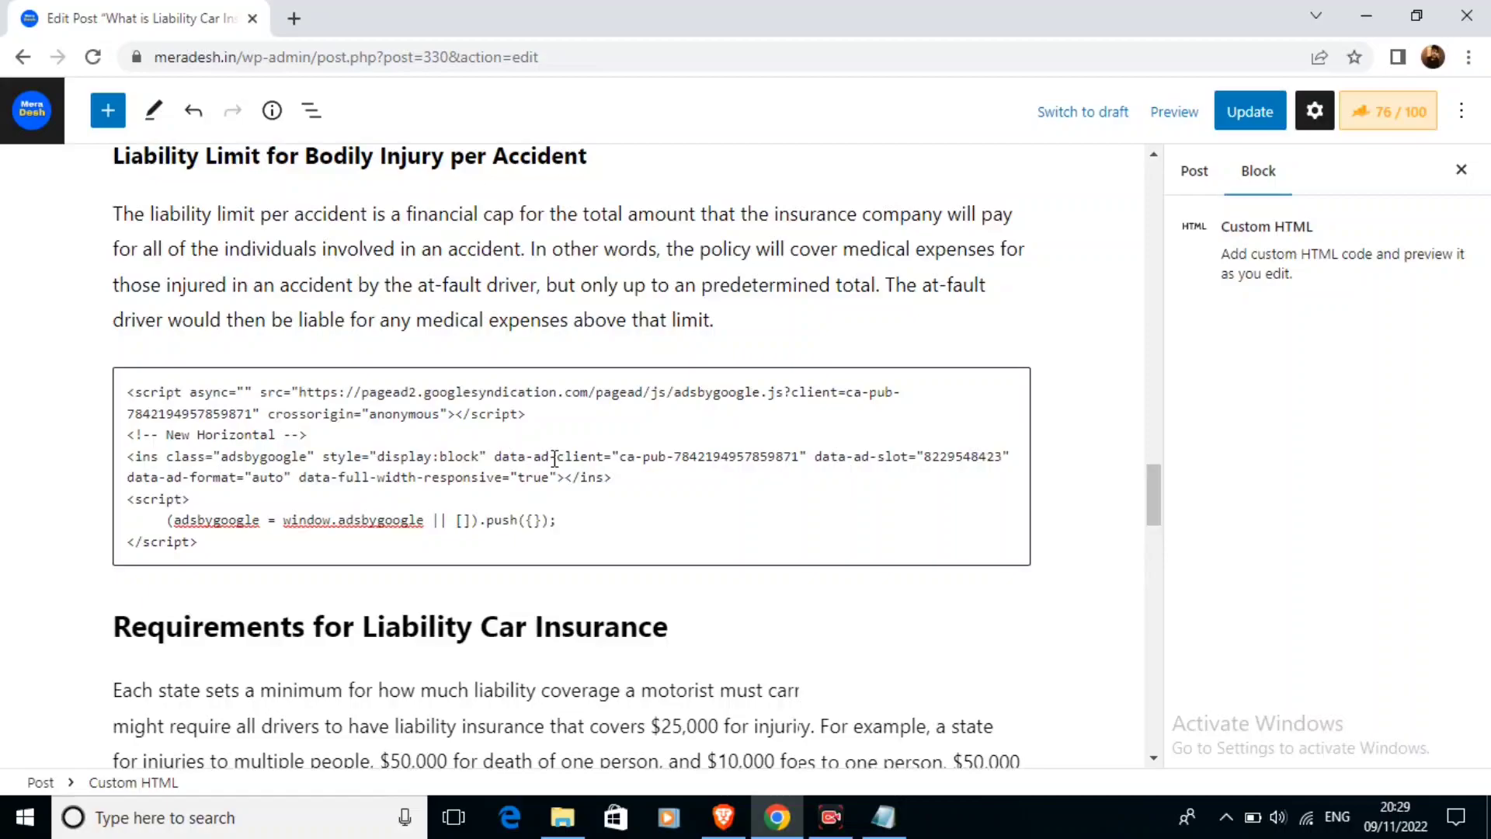
scroll(up, 3)
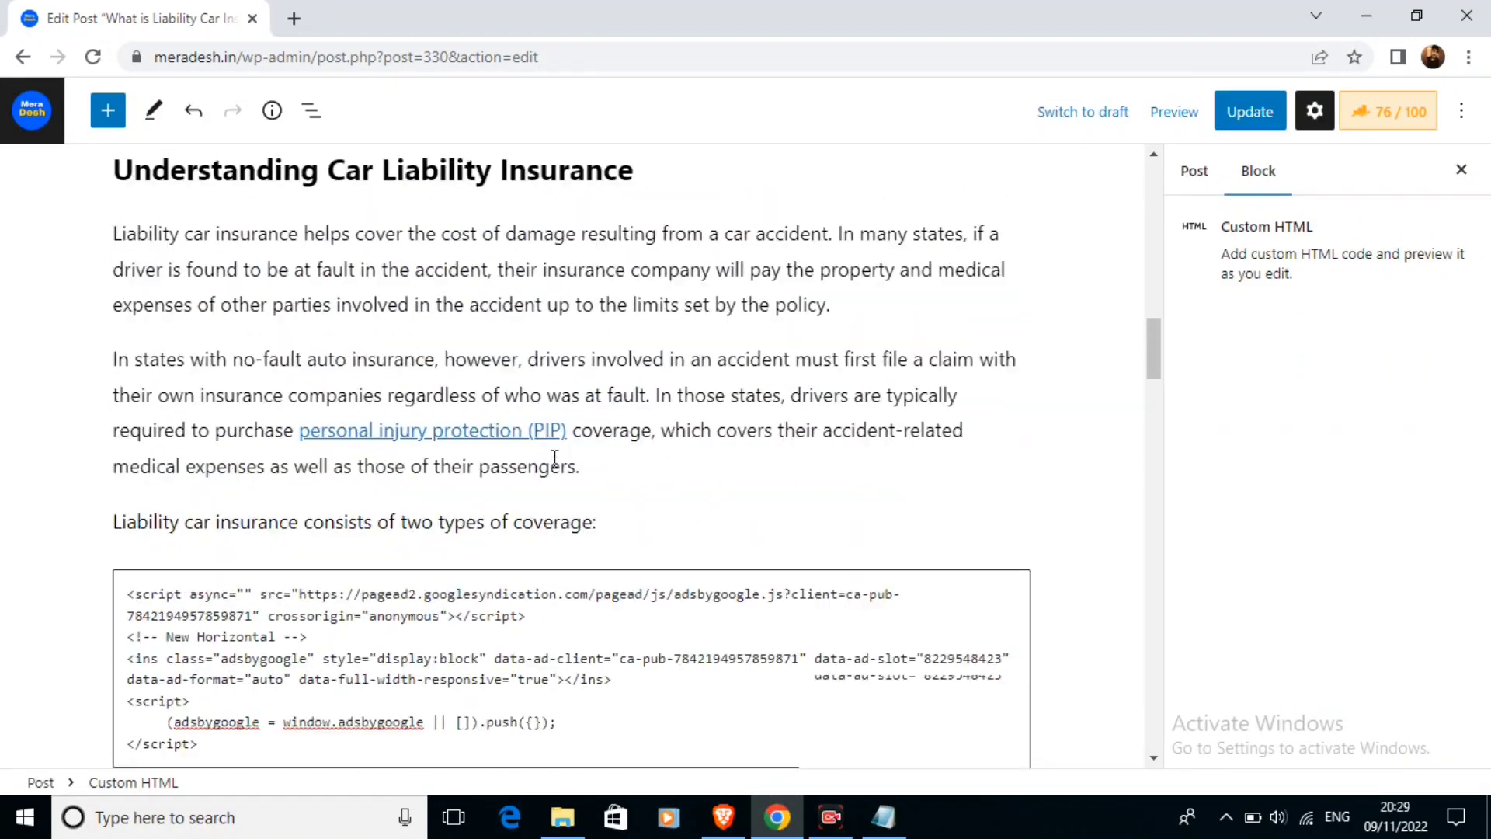
scroll(up, 3)
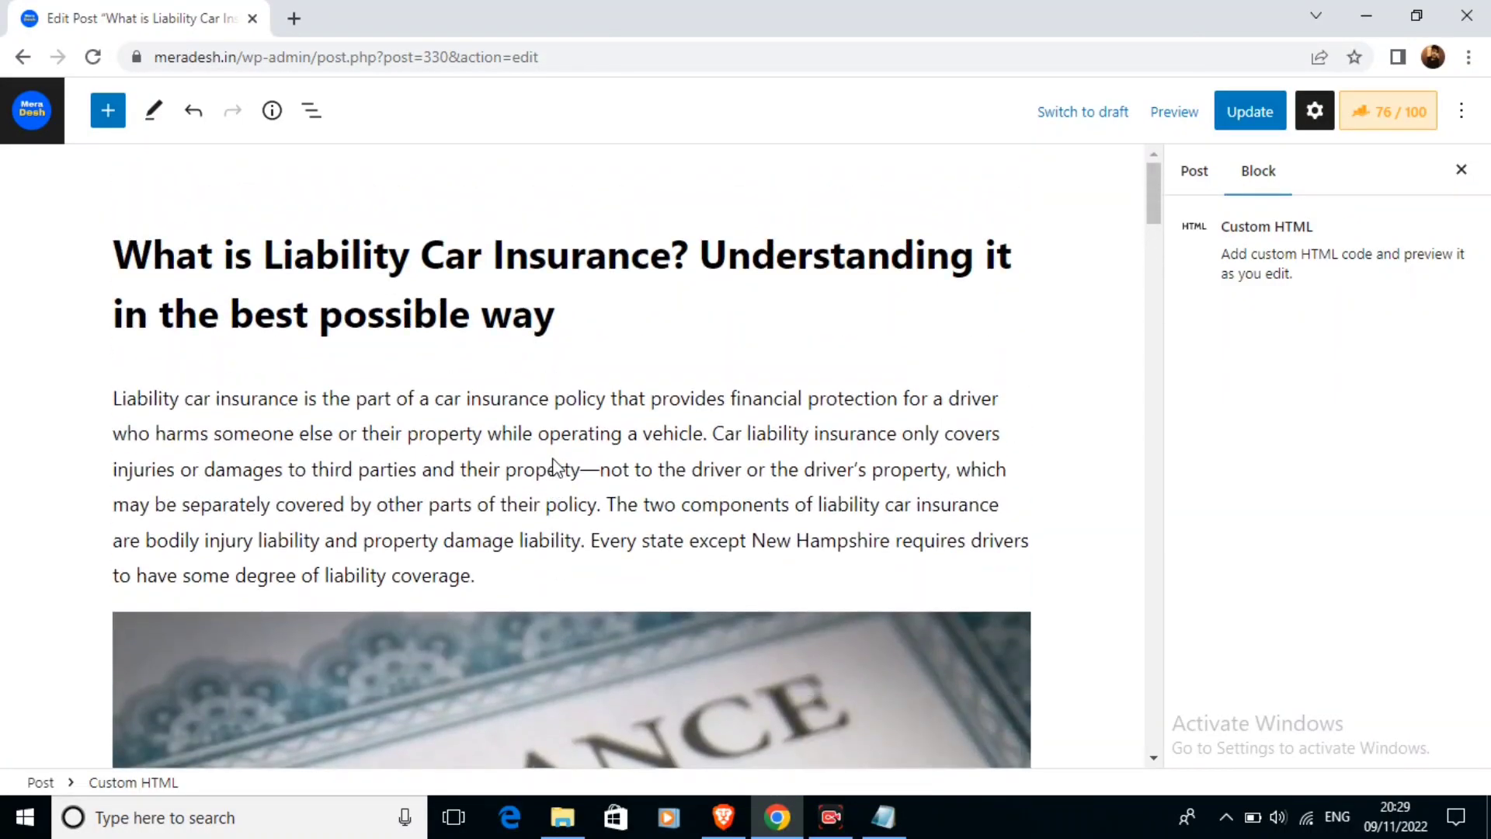
Step: Switch the ad block below the bullet list to Preview so it renders as an ad
scroll(down, 3)
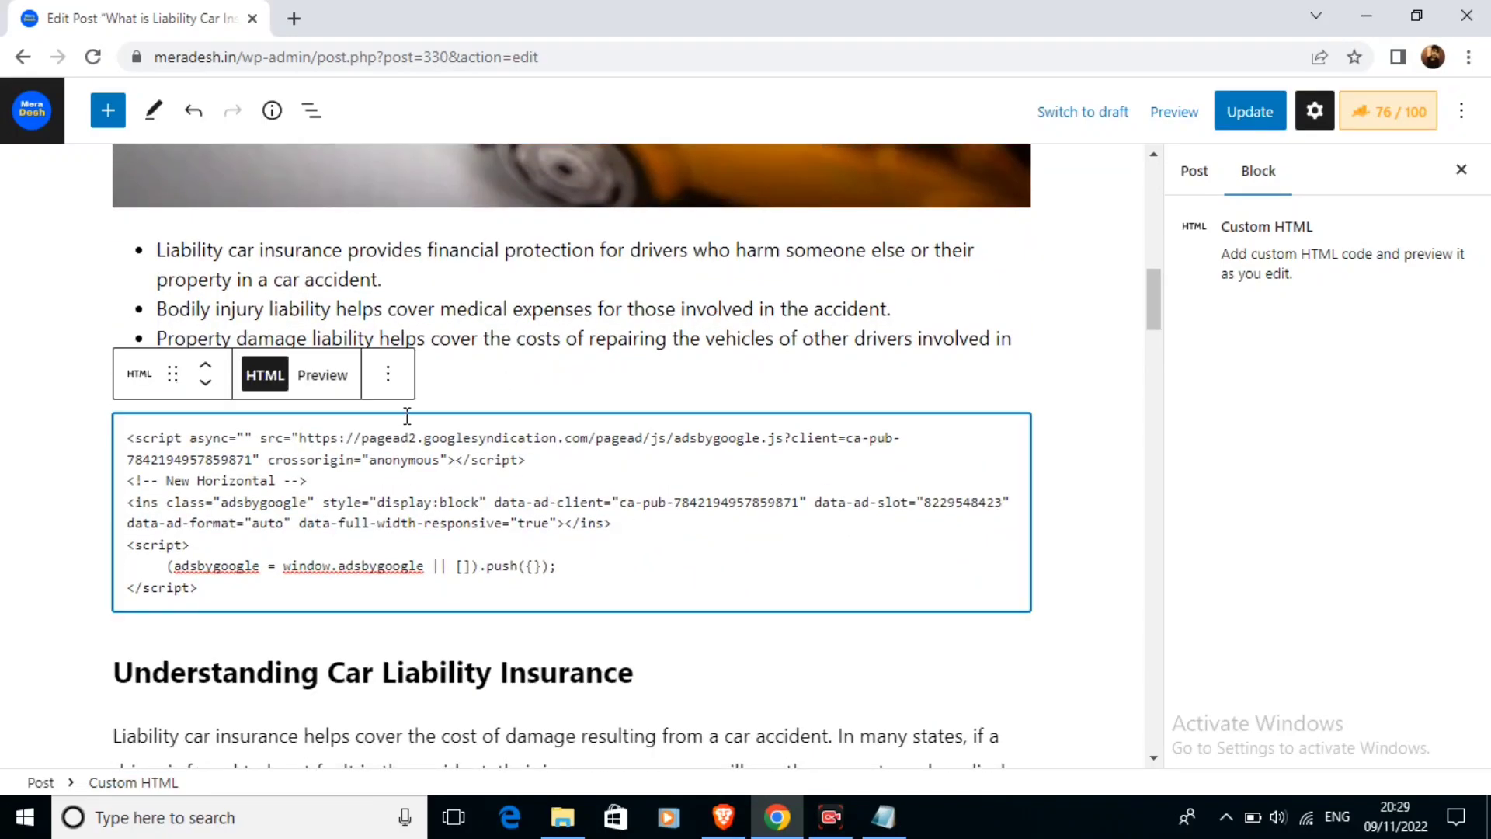
click(322, 374)
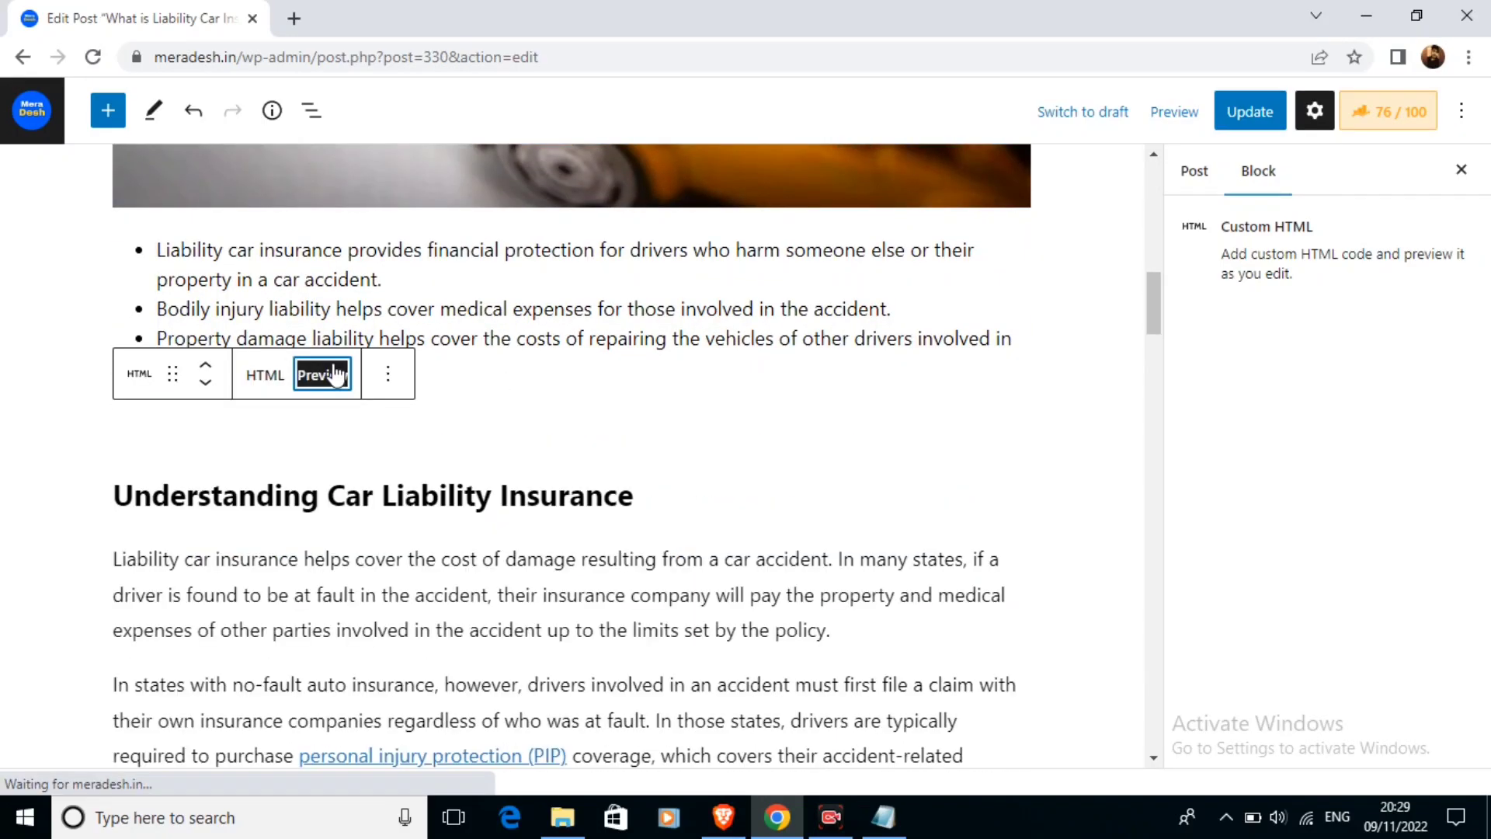
click(322, 375)
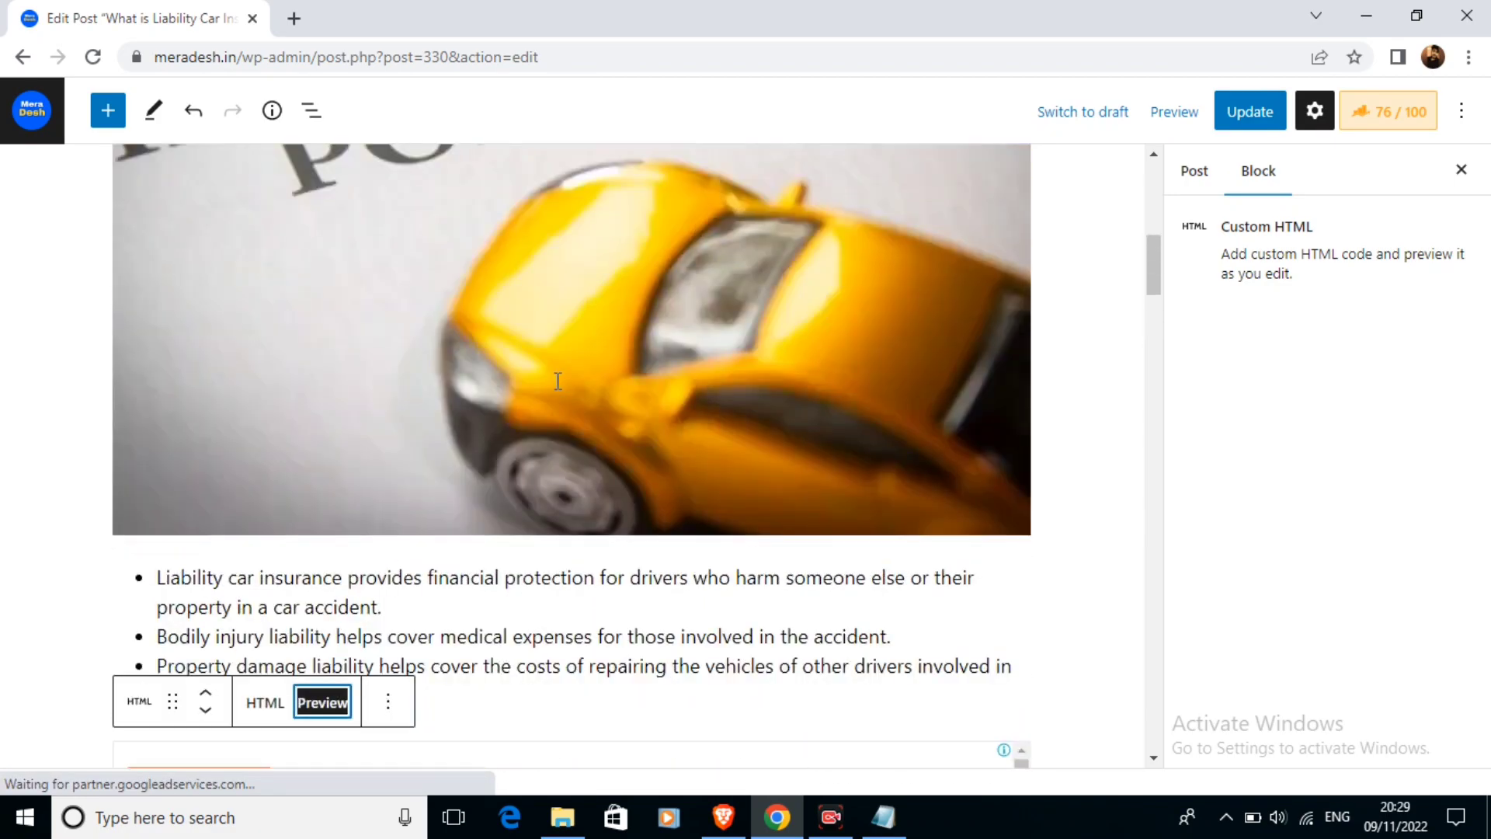
scroll(up, 3)
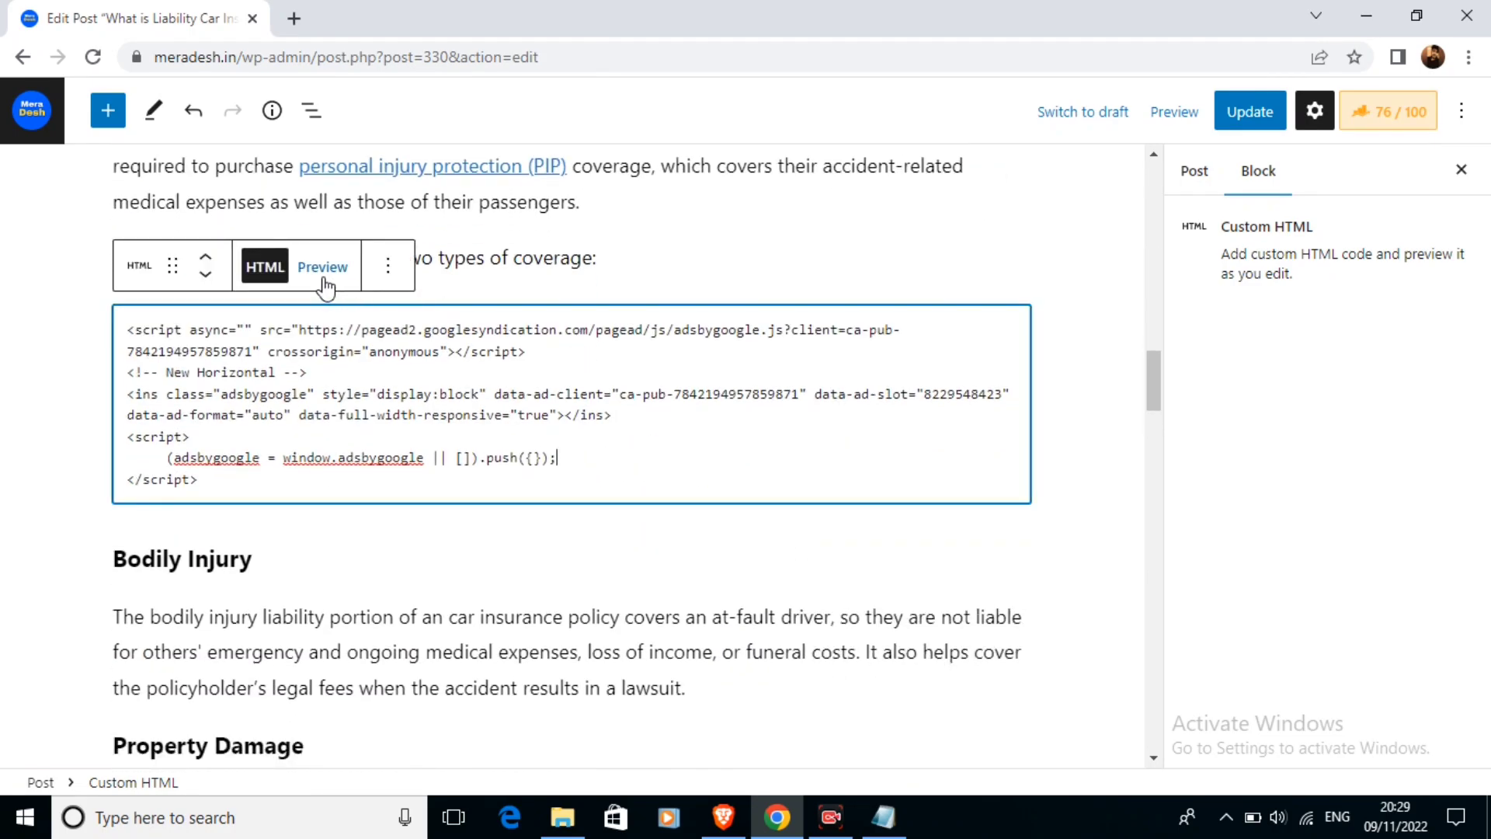
Step: Switch the 'Bodily Injury', 'Requirements' and 'Liability vs. Full-Coverage' ad blocks to rendered previews
click(323, 266)
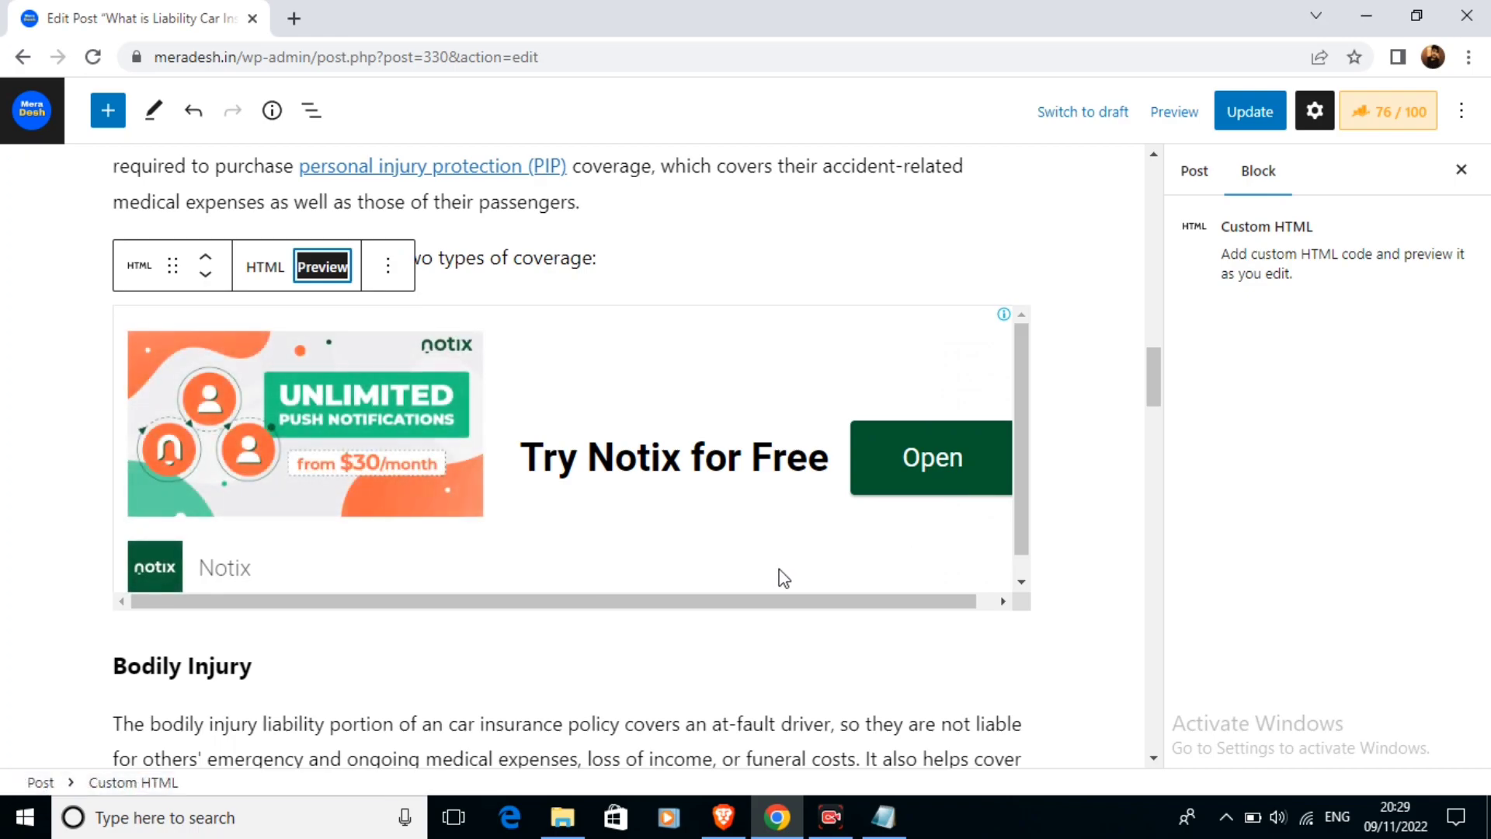
scroll(down, 3)
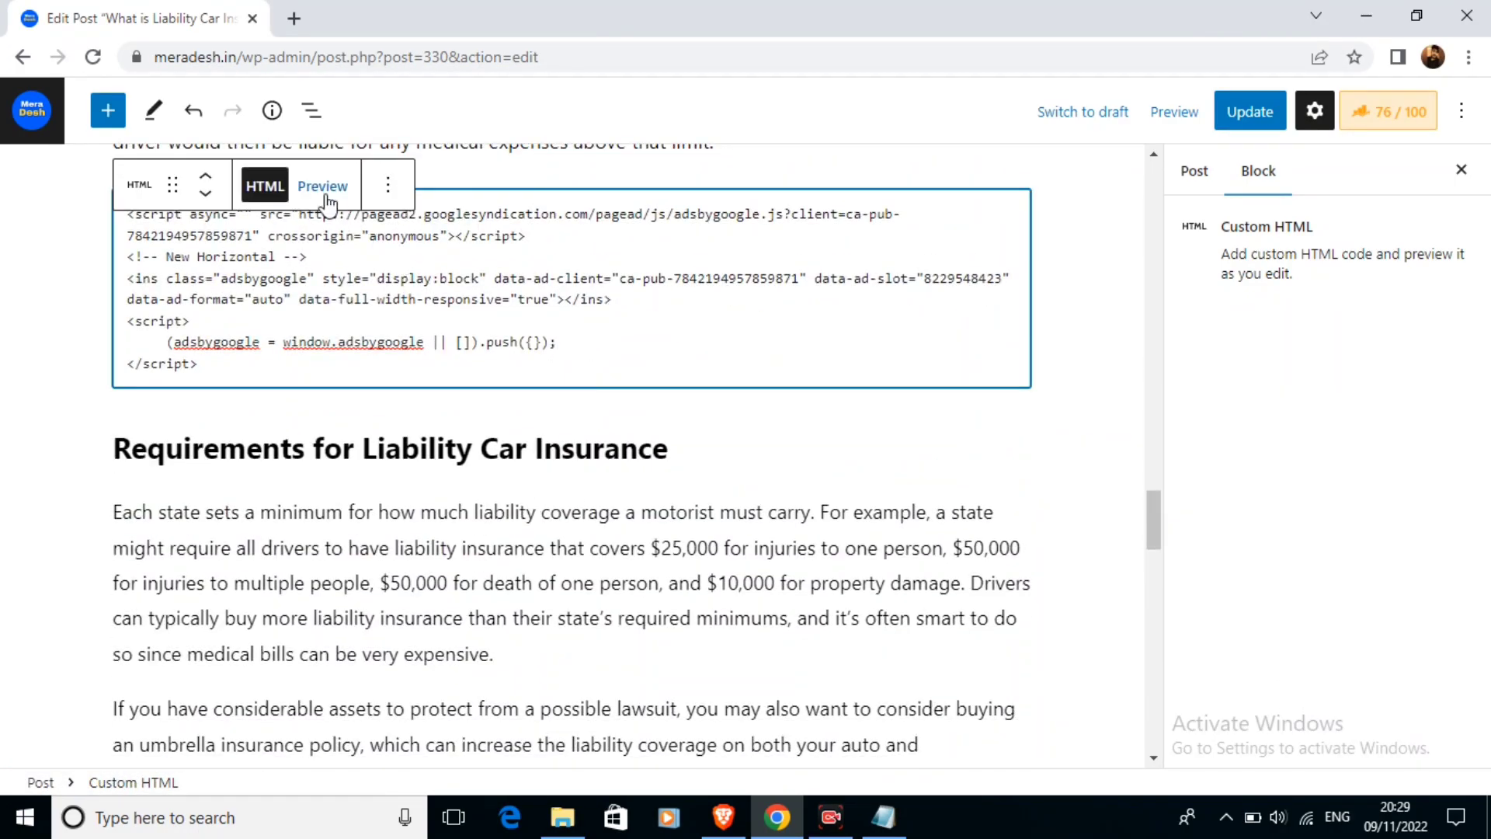
click(321, 185)
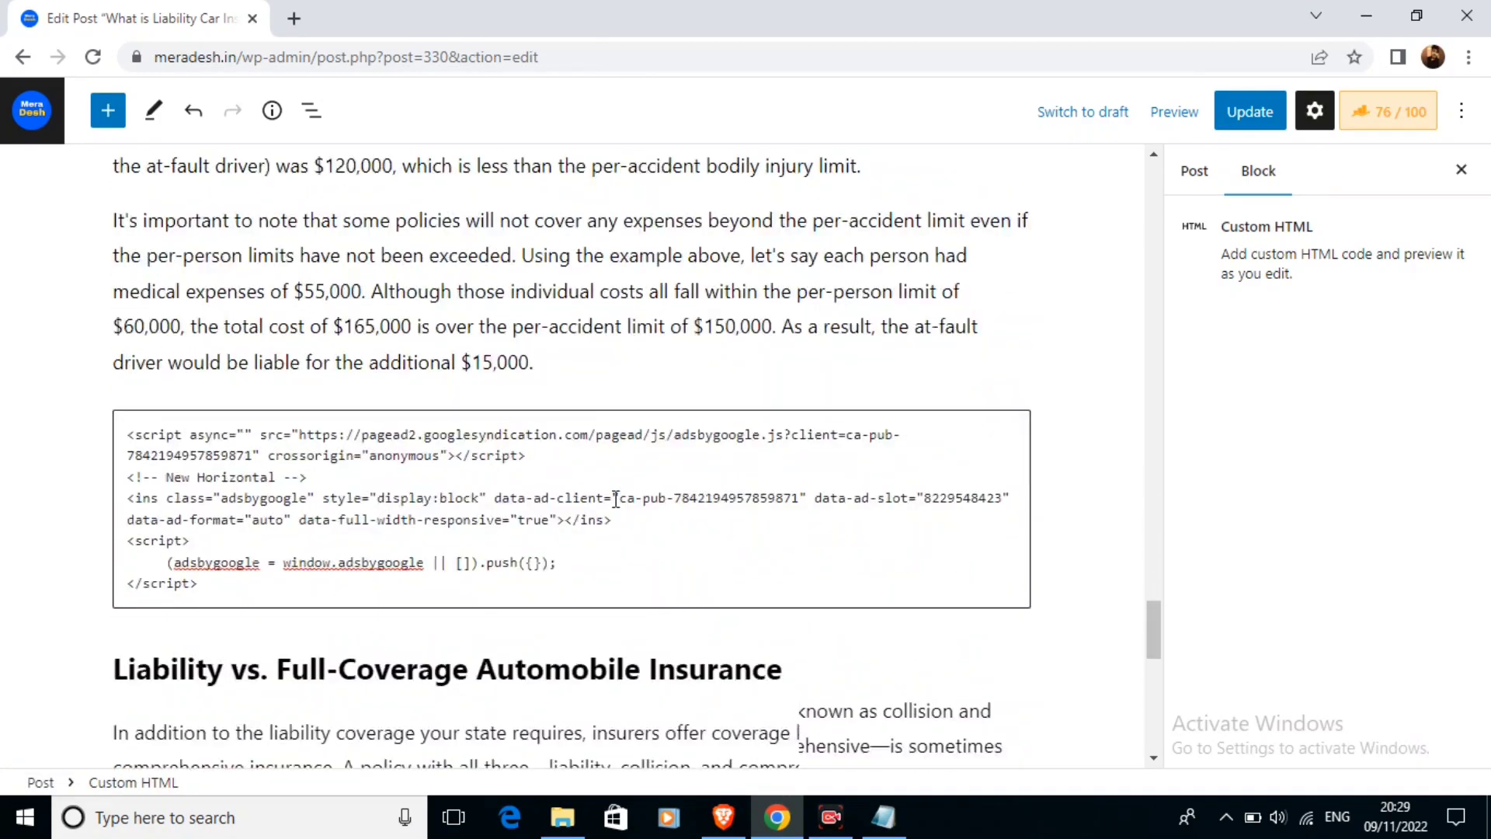
click(323, 314)
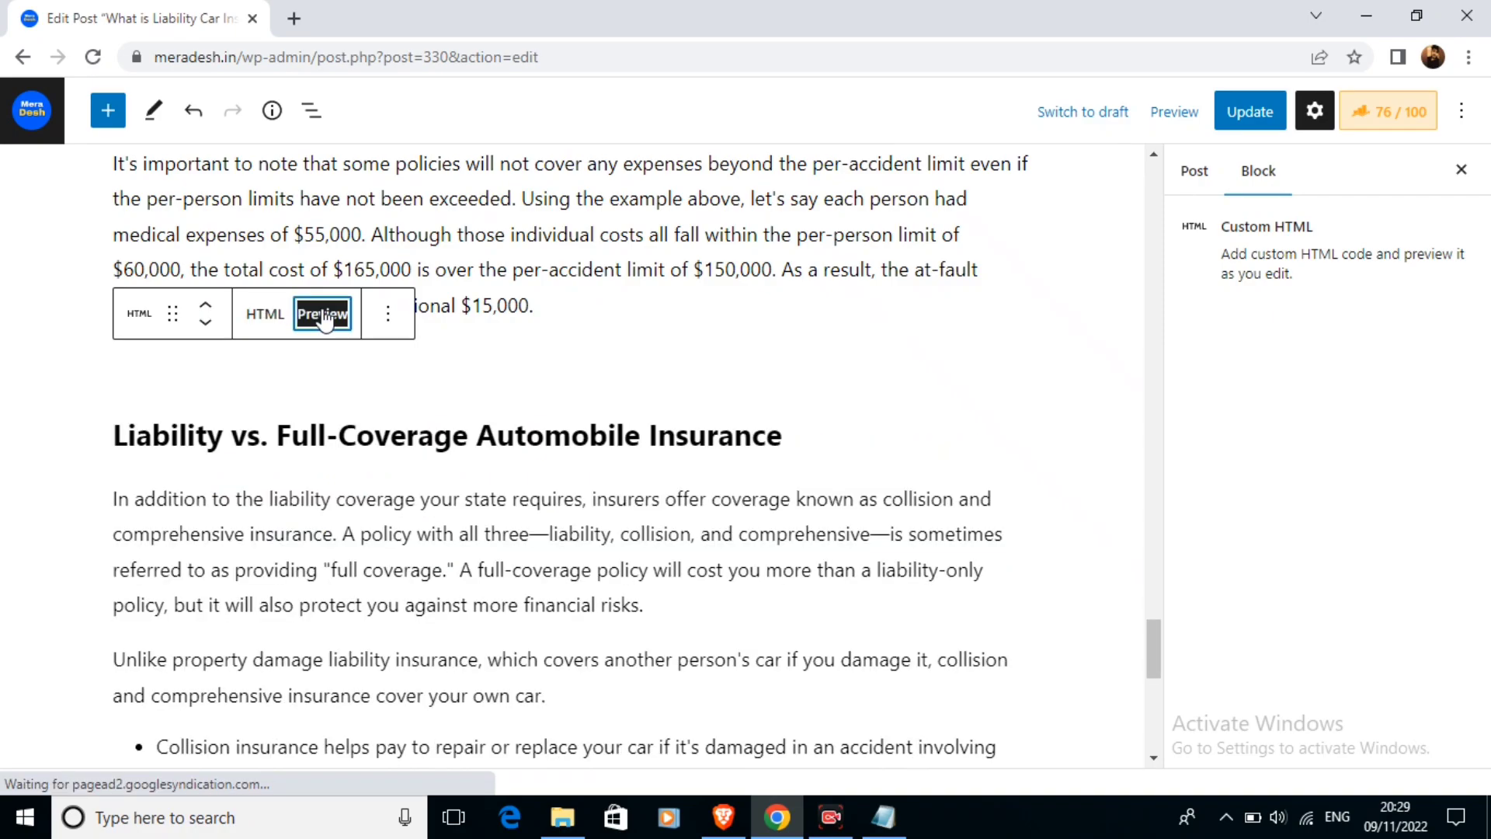
click(321, 314)
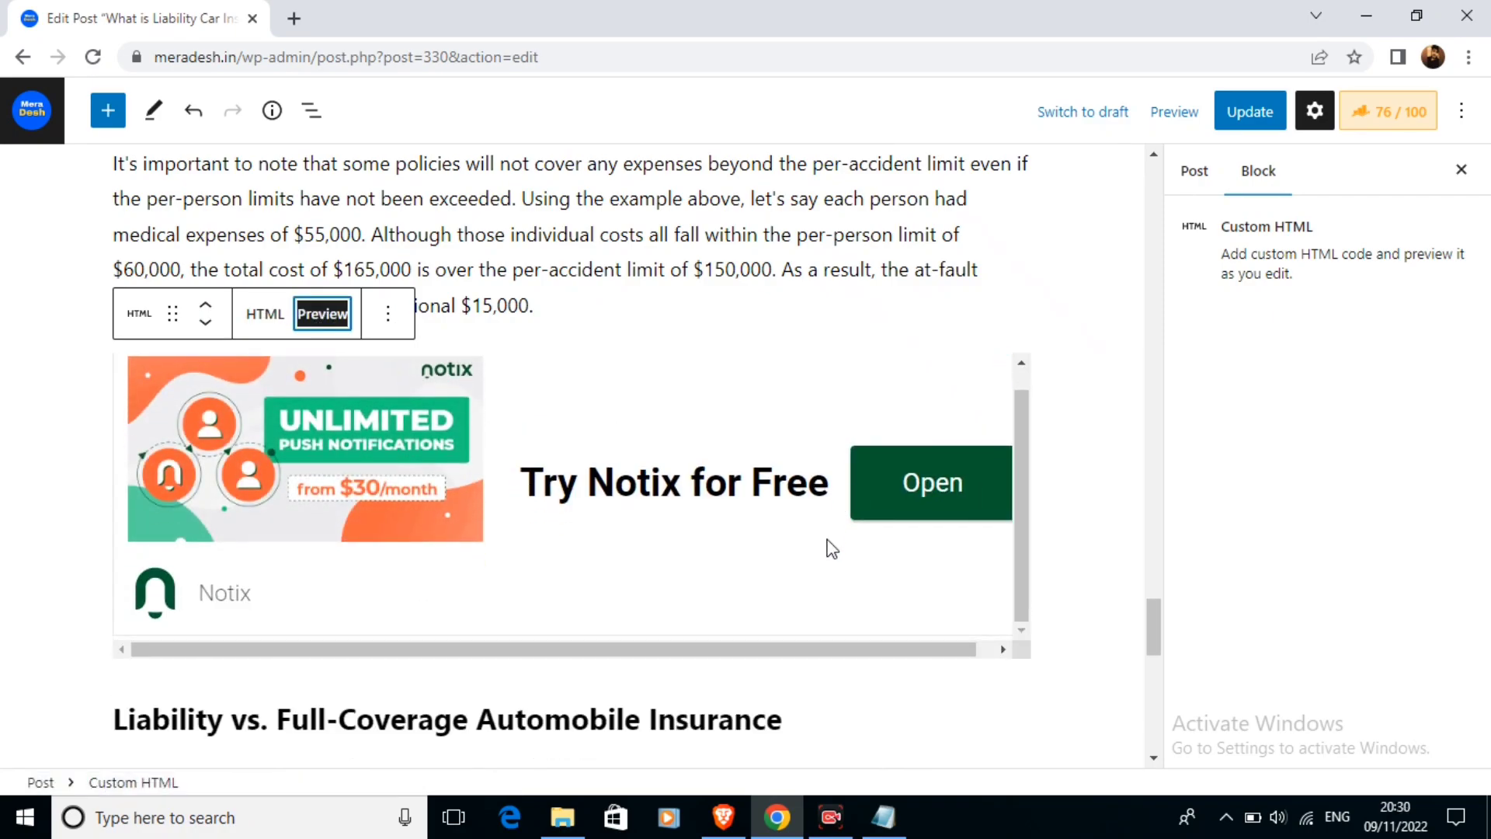
scroll(down, 3)
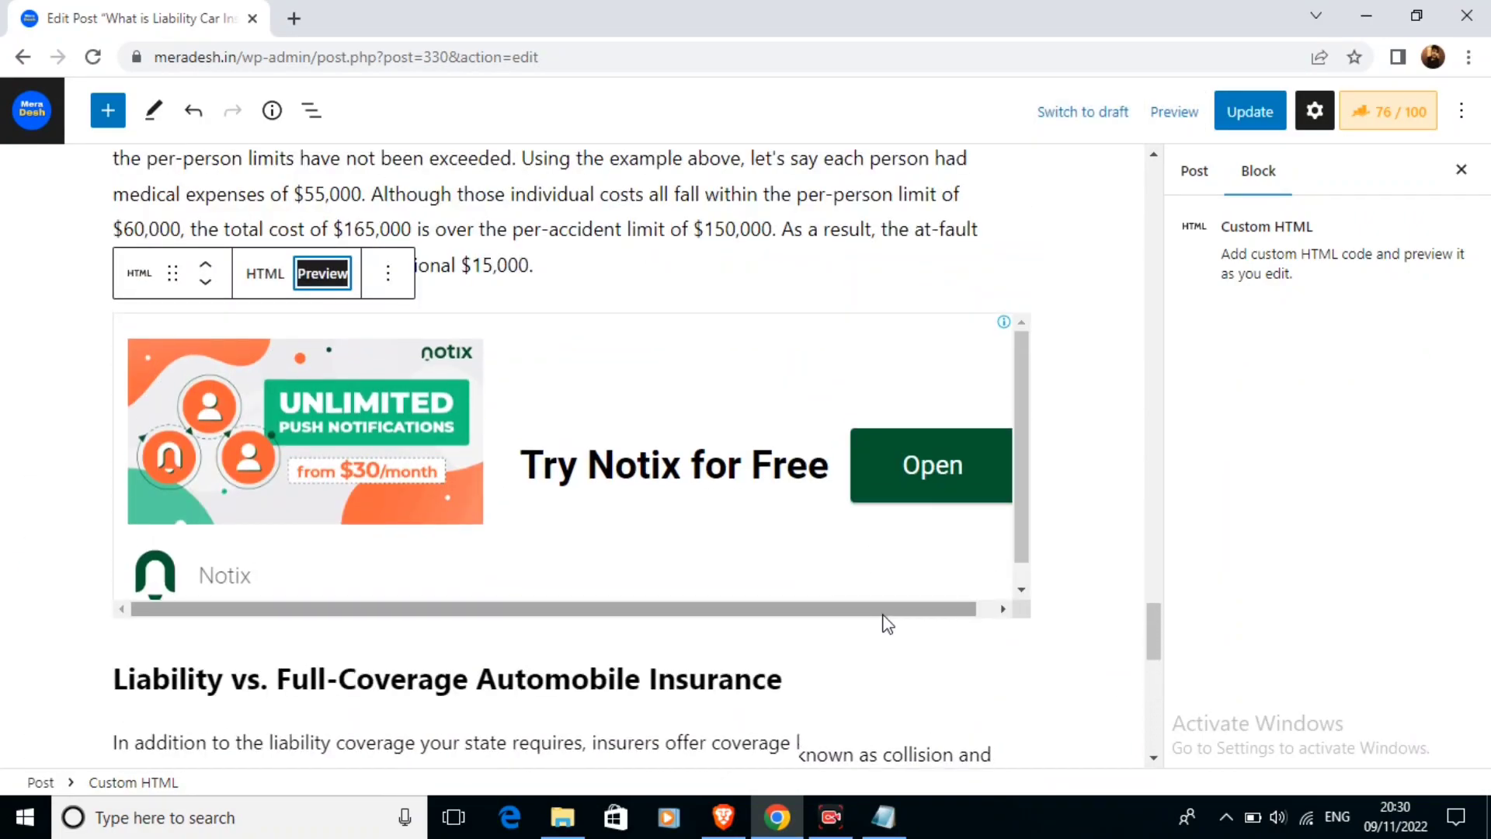
scroll(up, 3)
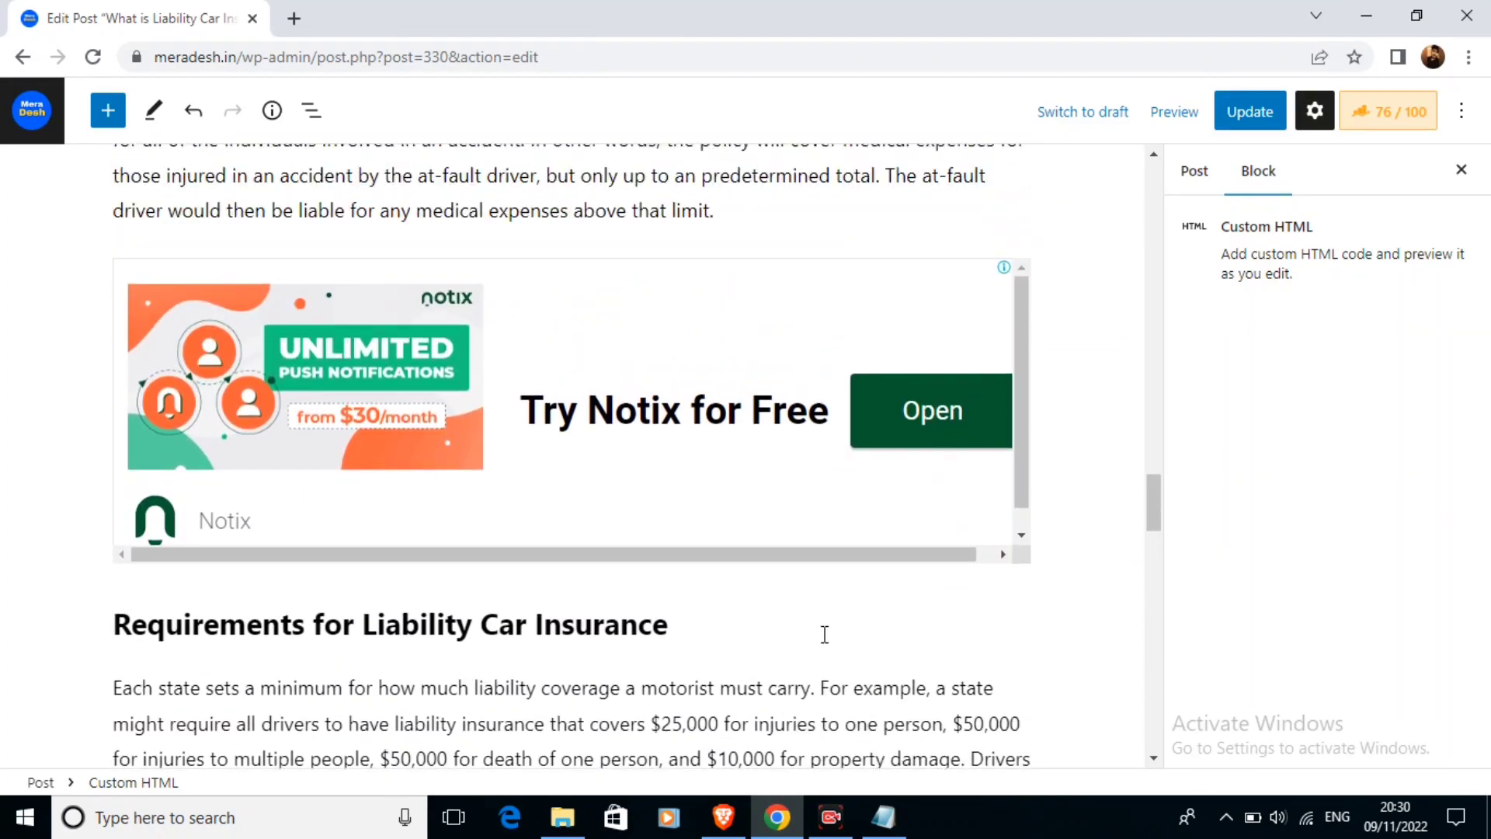
scroll(up, 3)
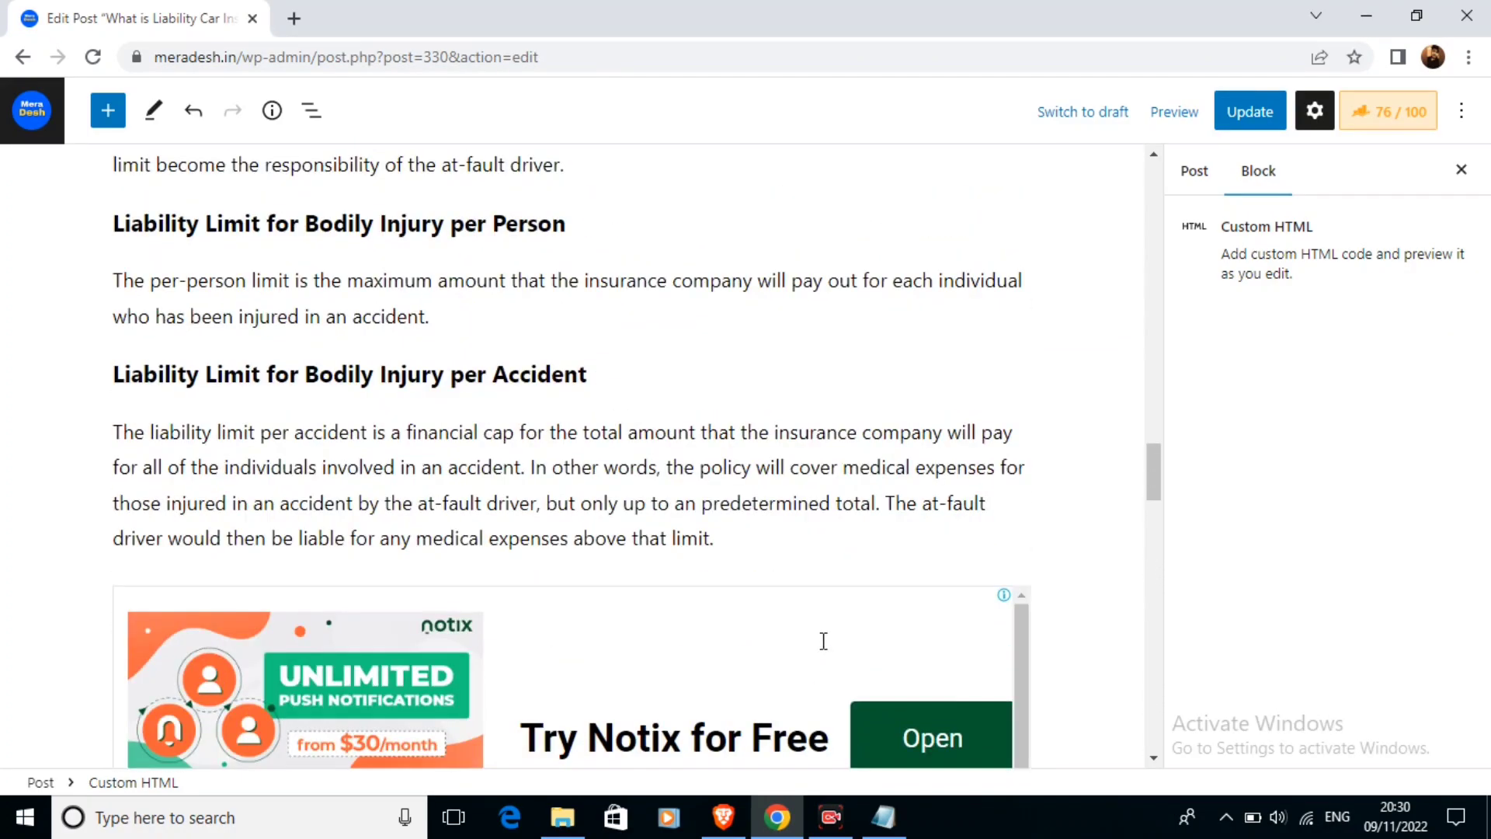
scroll(up, 3)
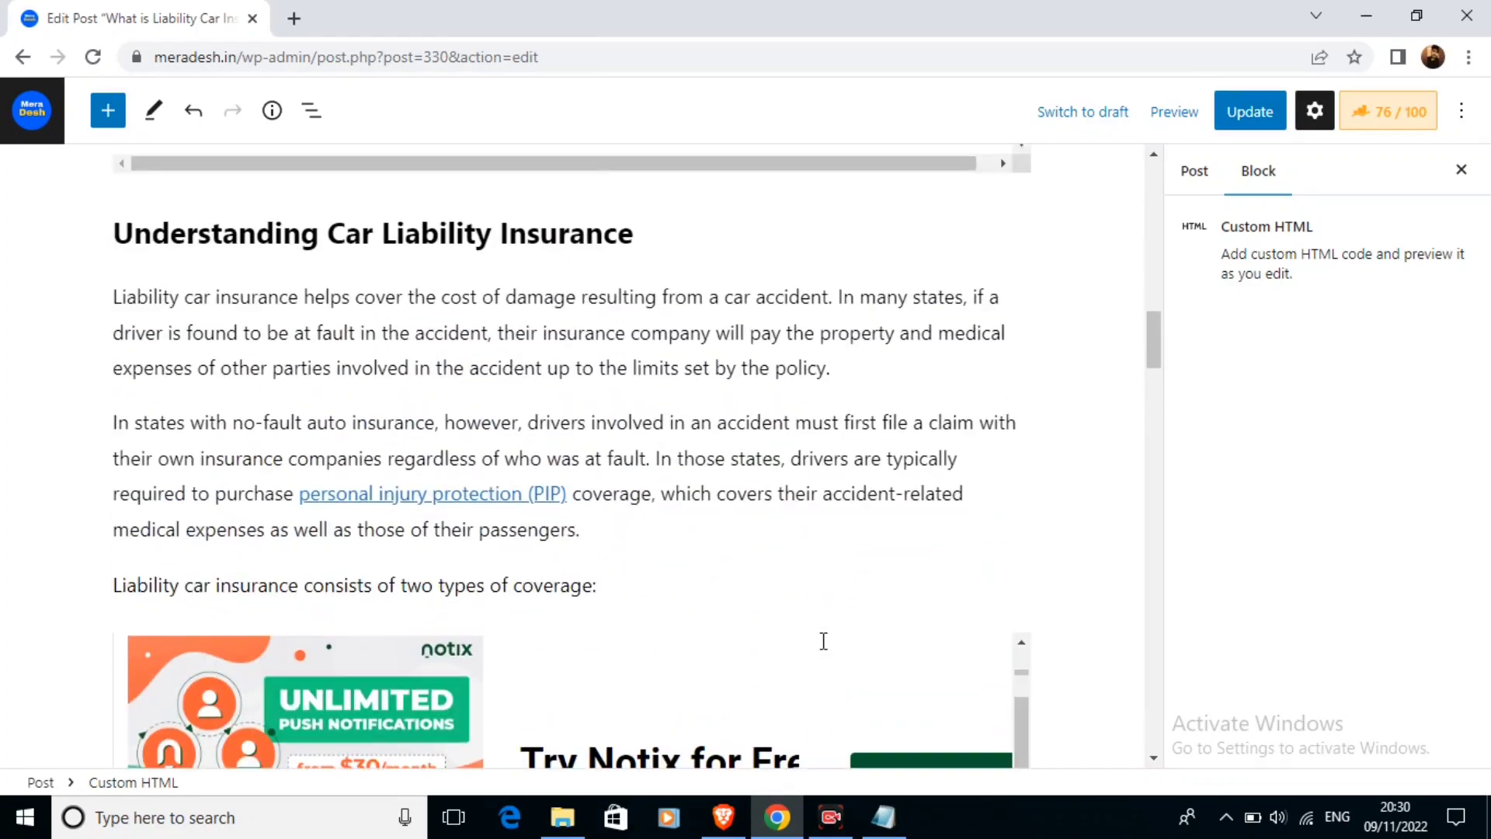
scroll(up, 3)
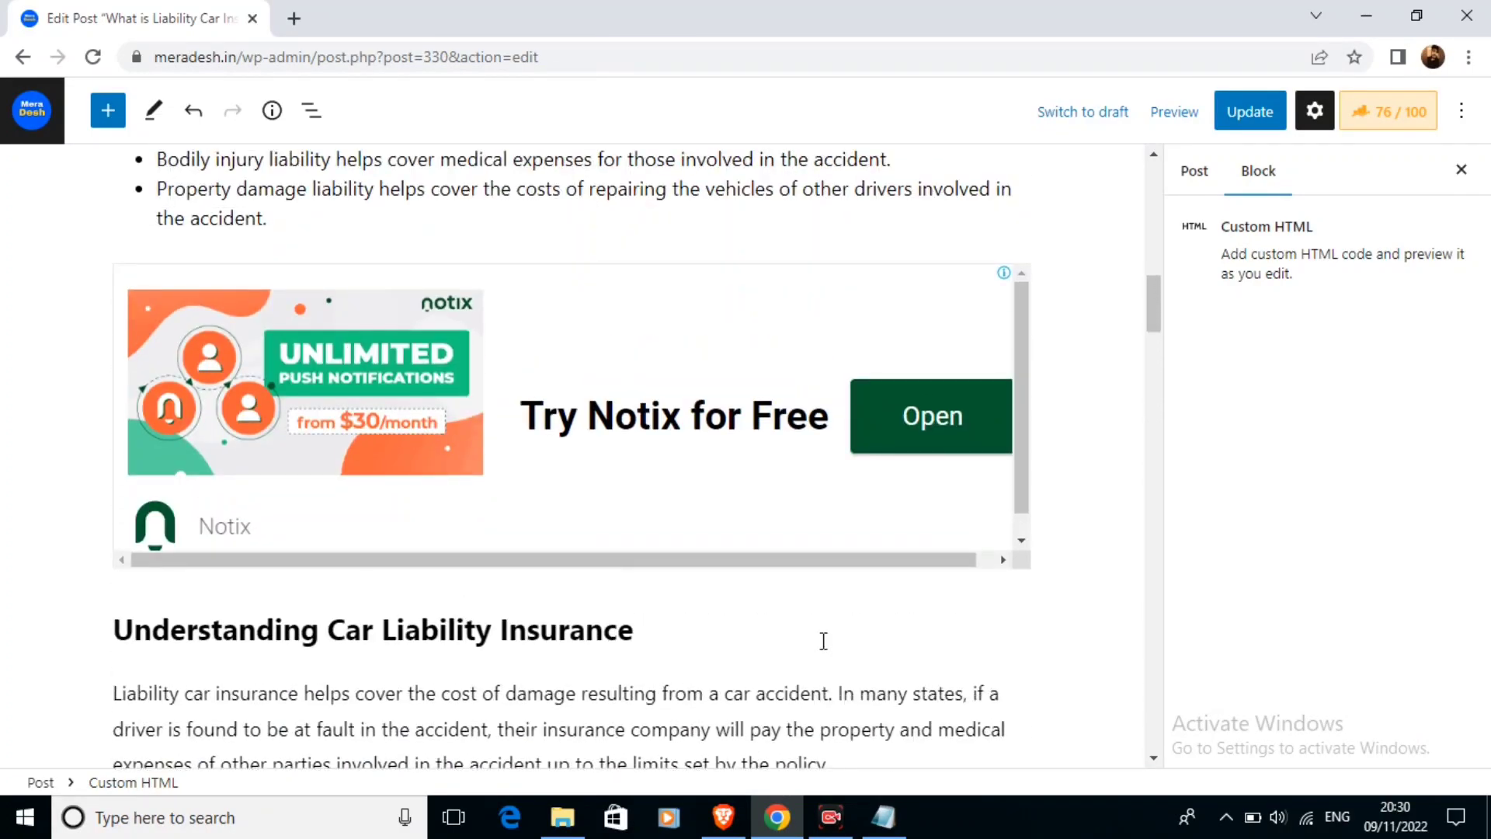
scroll(up, 3)
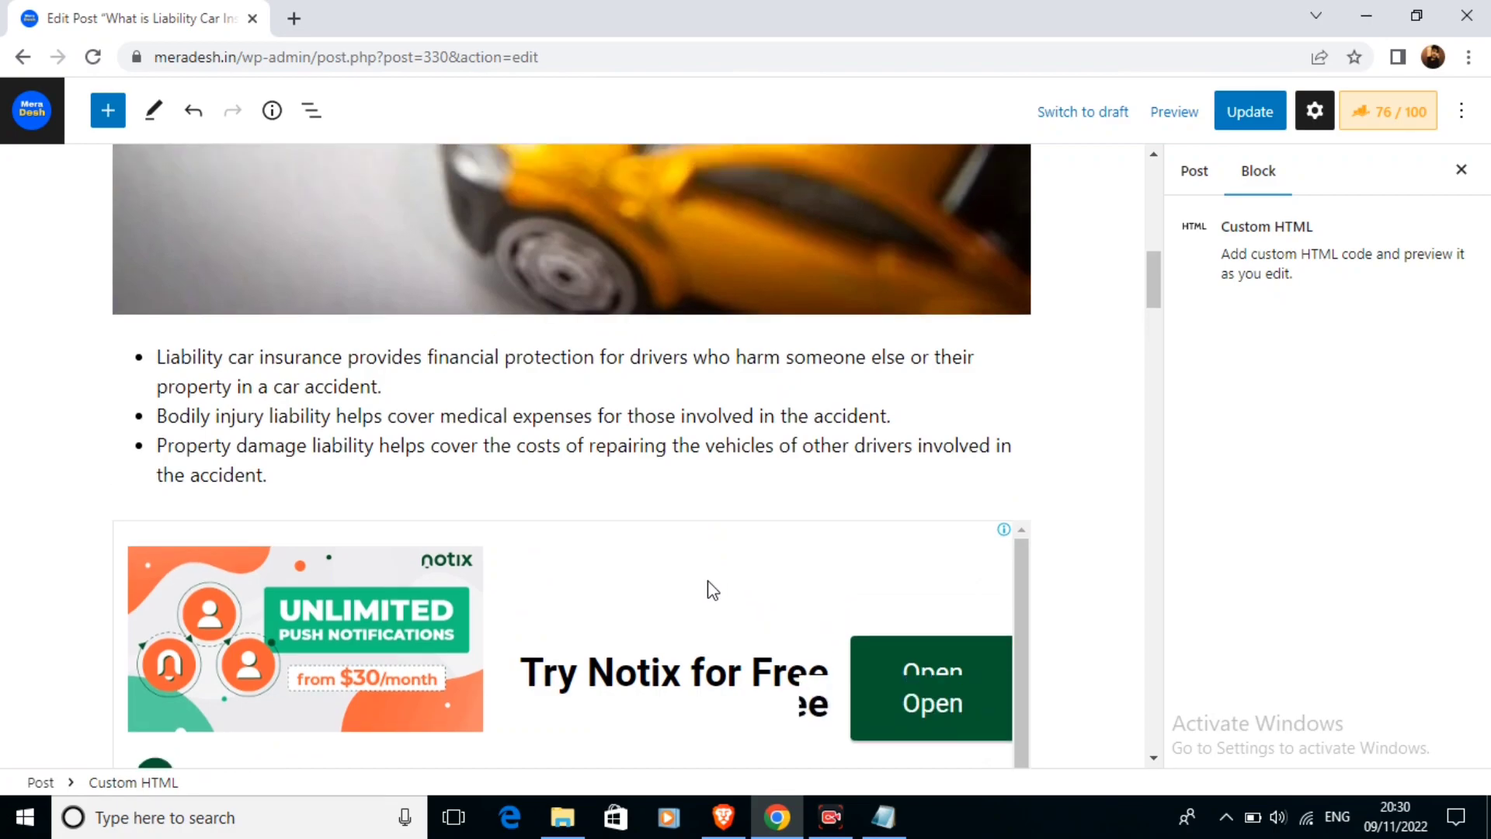
scroll(up, 3)
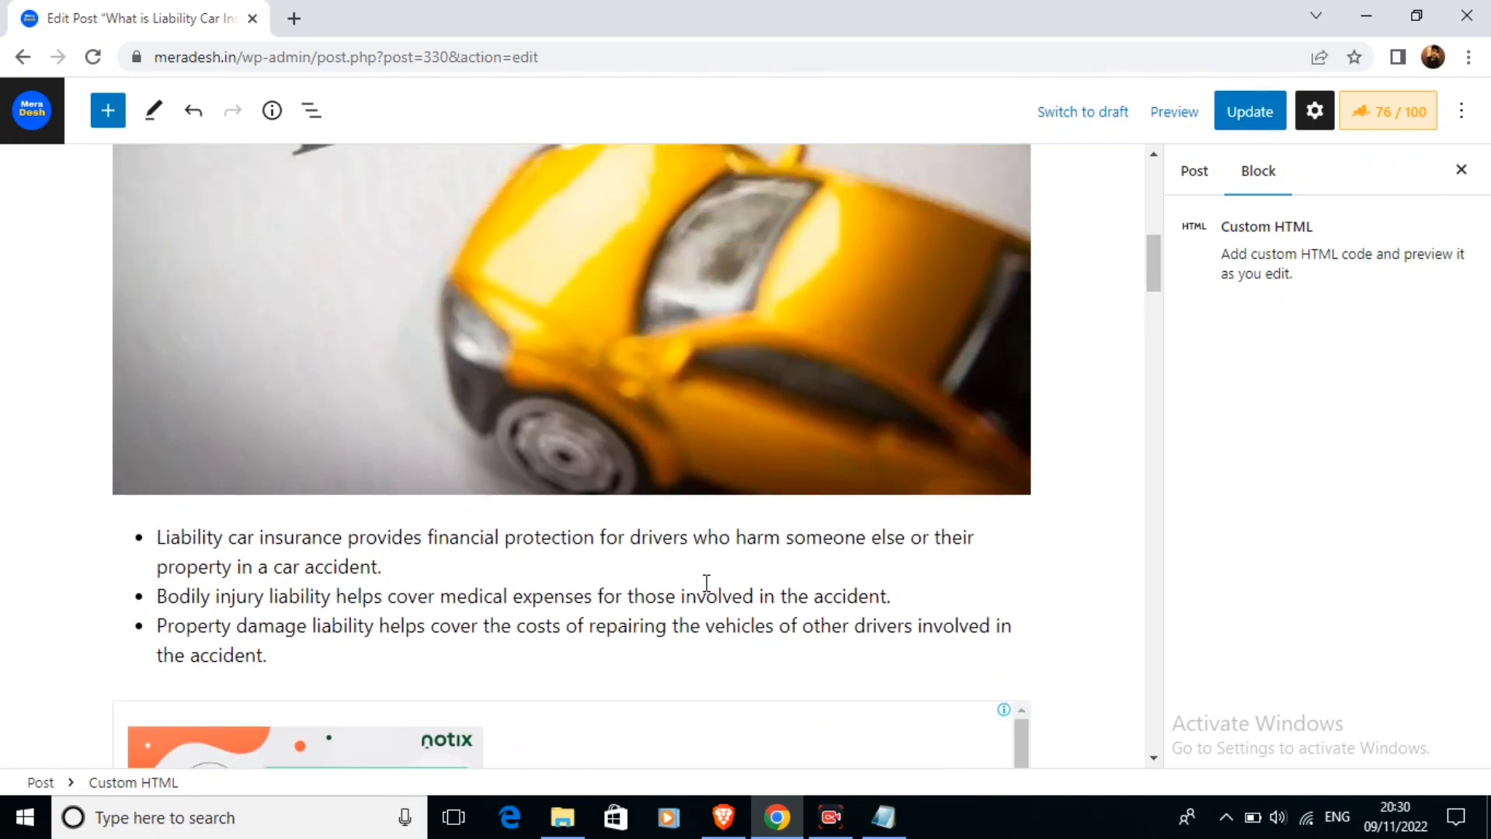
scroll(up, 3)
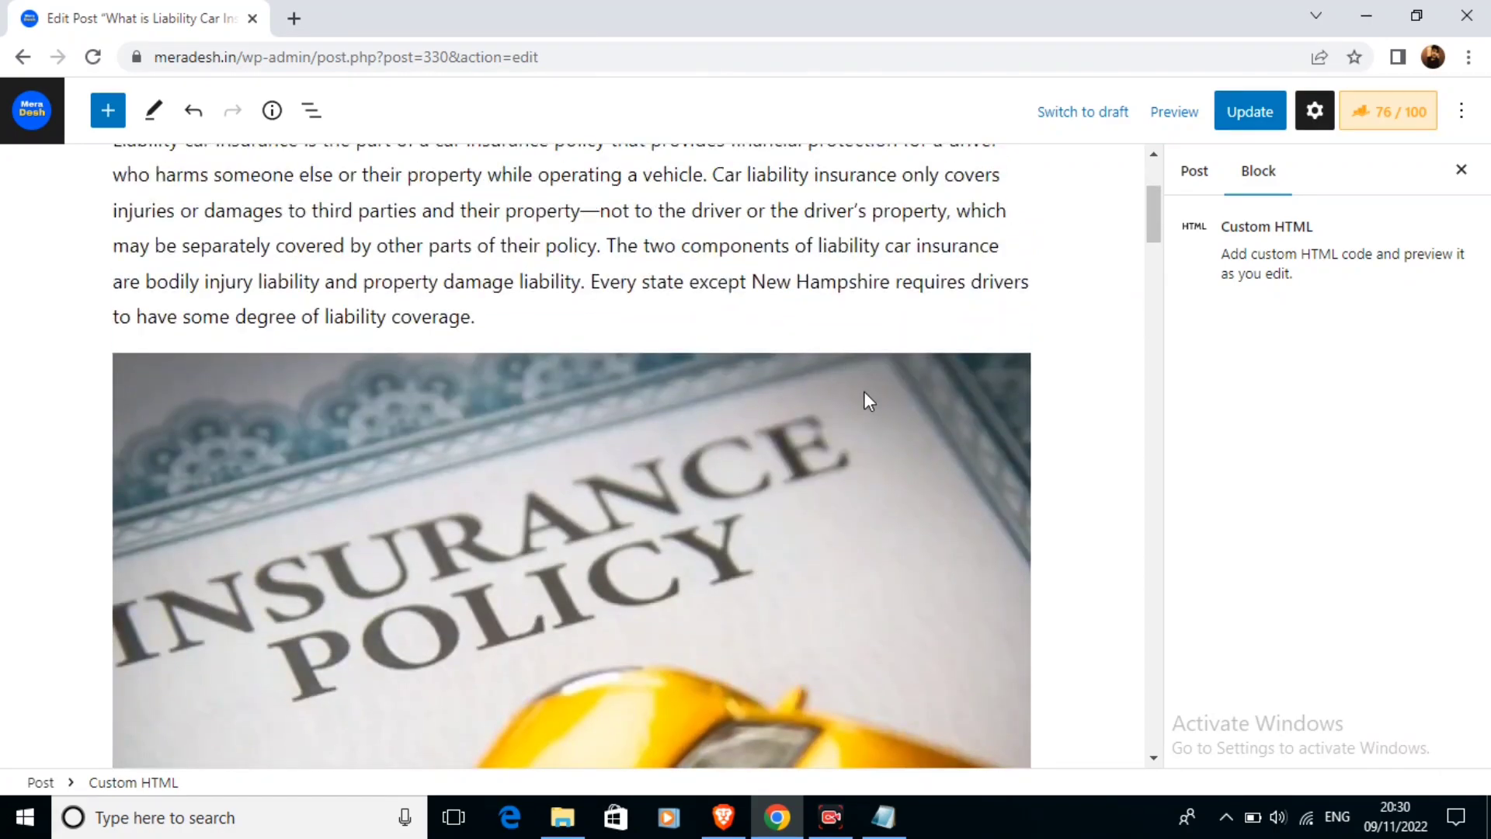